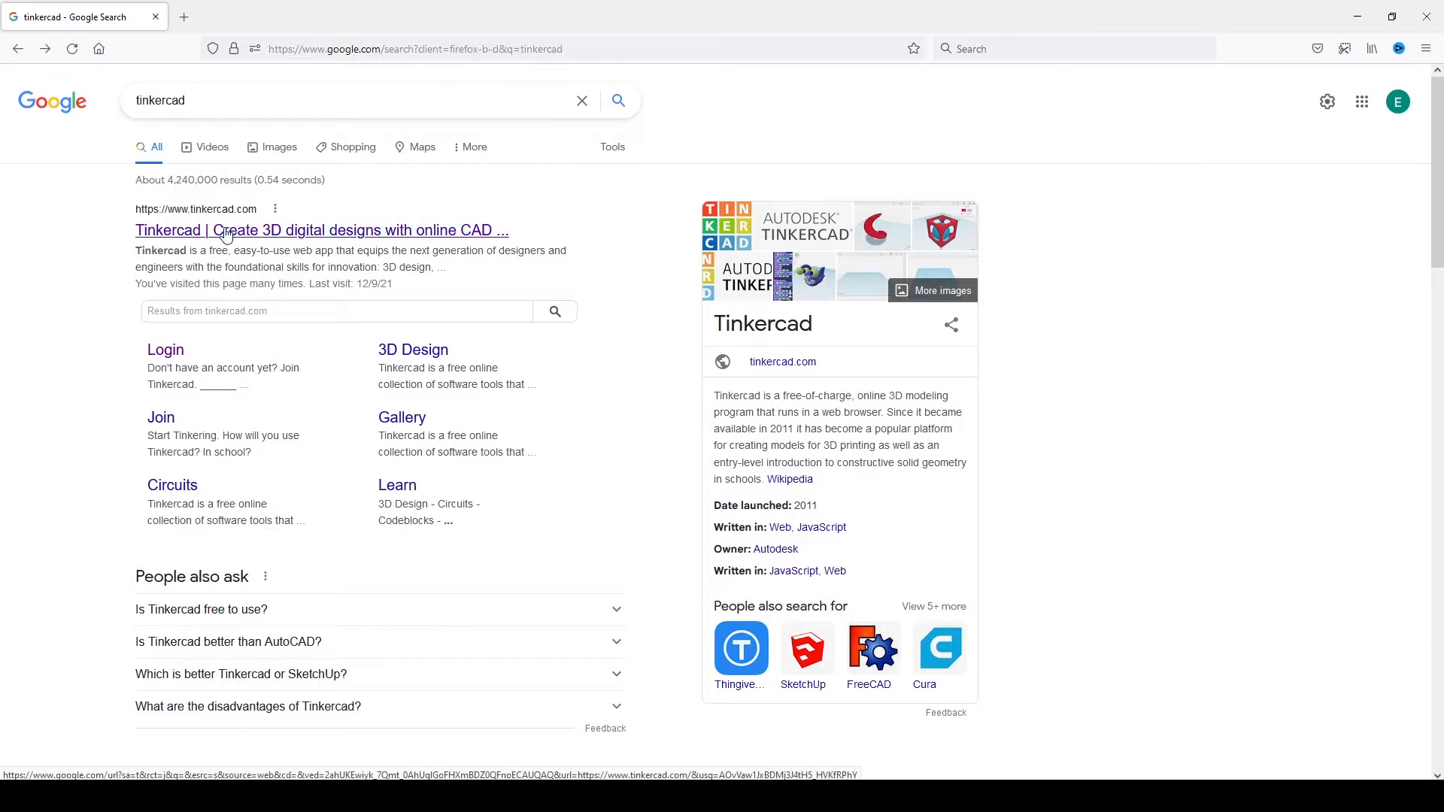
- Open the official Tinkercad homepage from the Google results for tinkercad
left_click(320, 230)
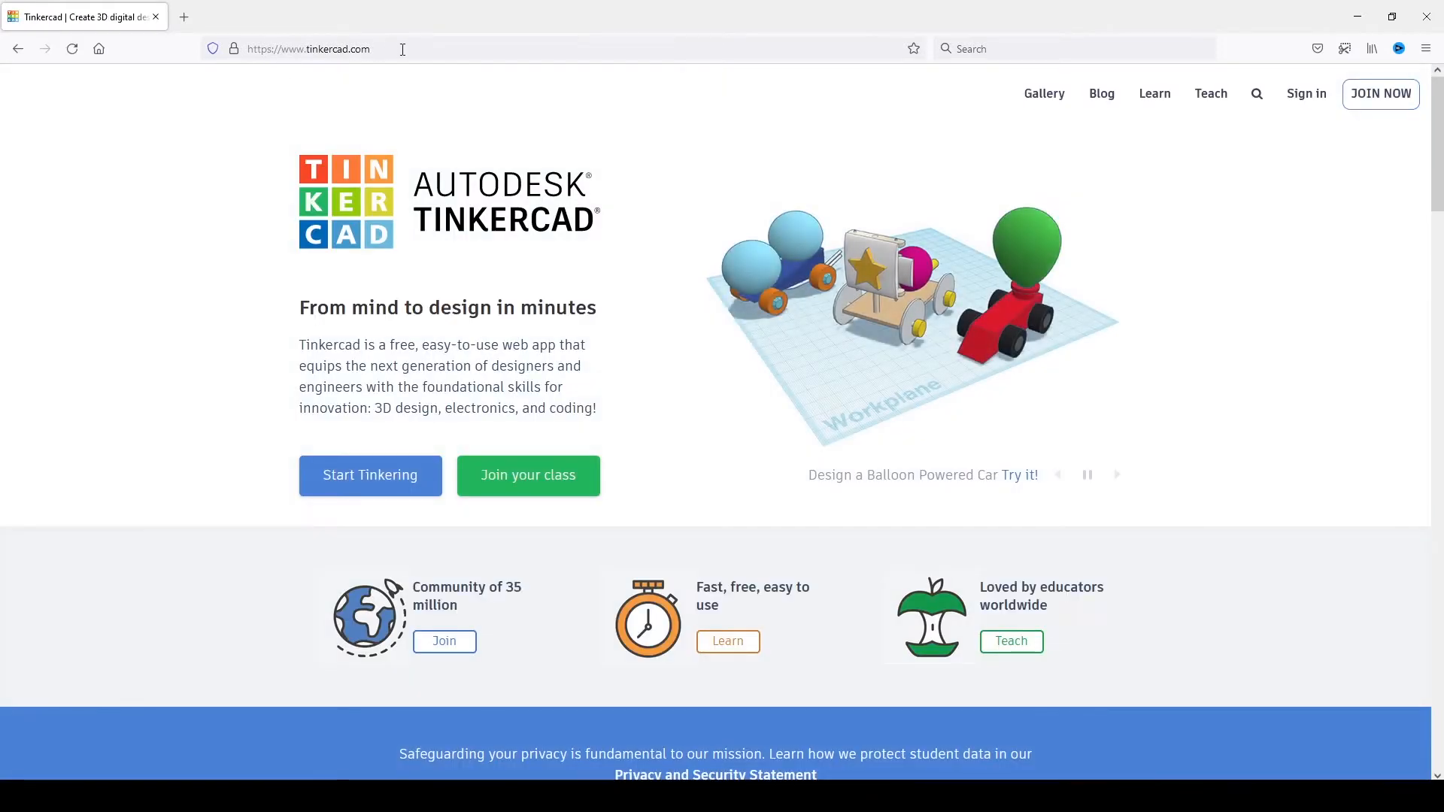
mouse_move(810, 334)
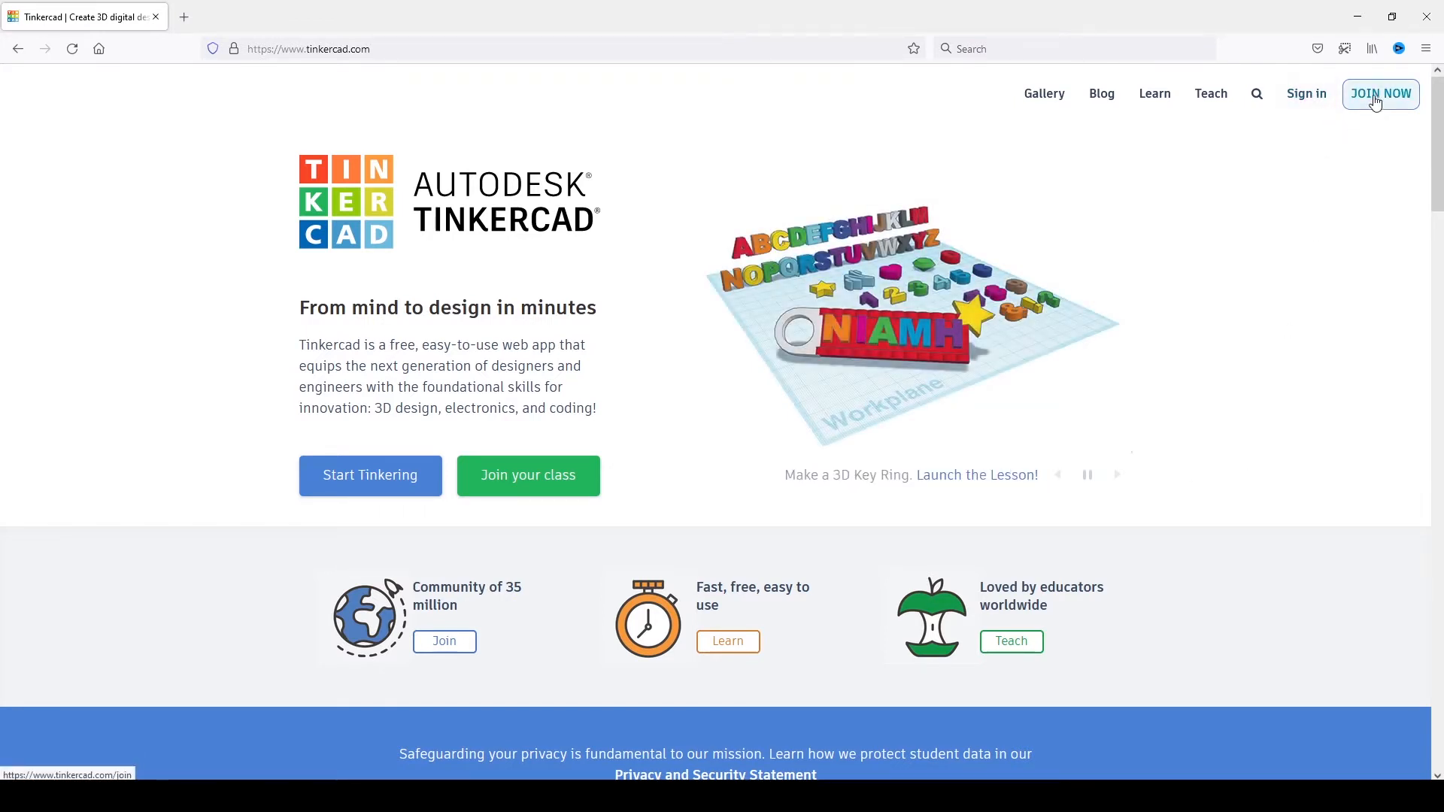
- Sign in through JOIN NOW as a personal account to reach the 3D Designs dashboard
left_click(1380, 93)
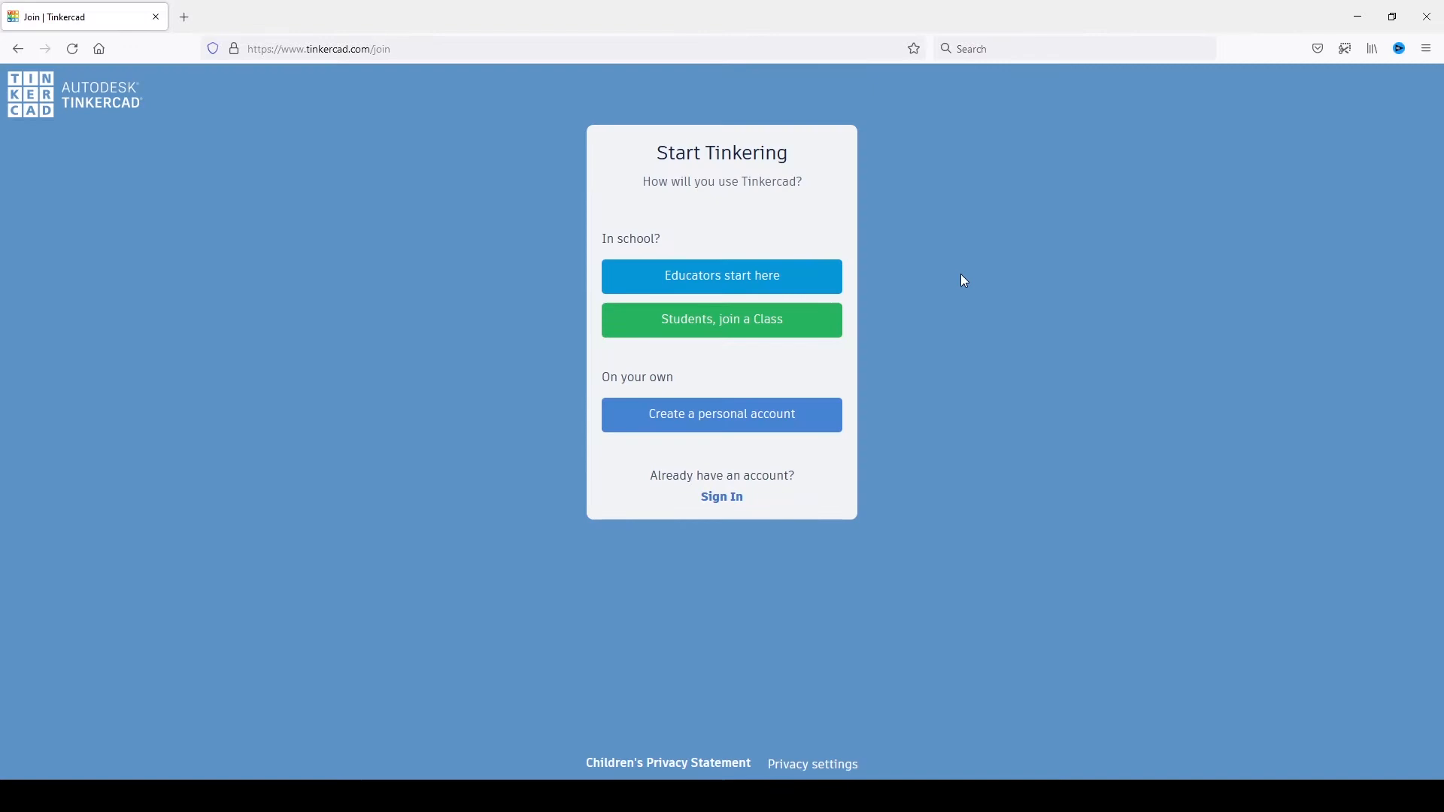
left_click(721, 415)
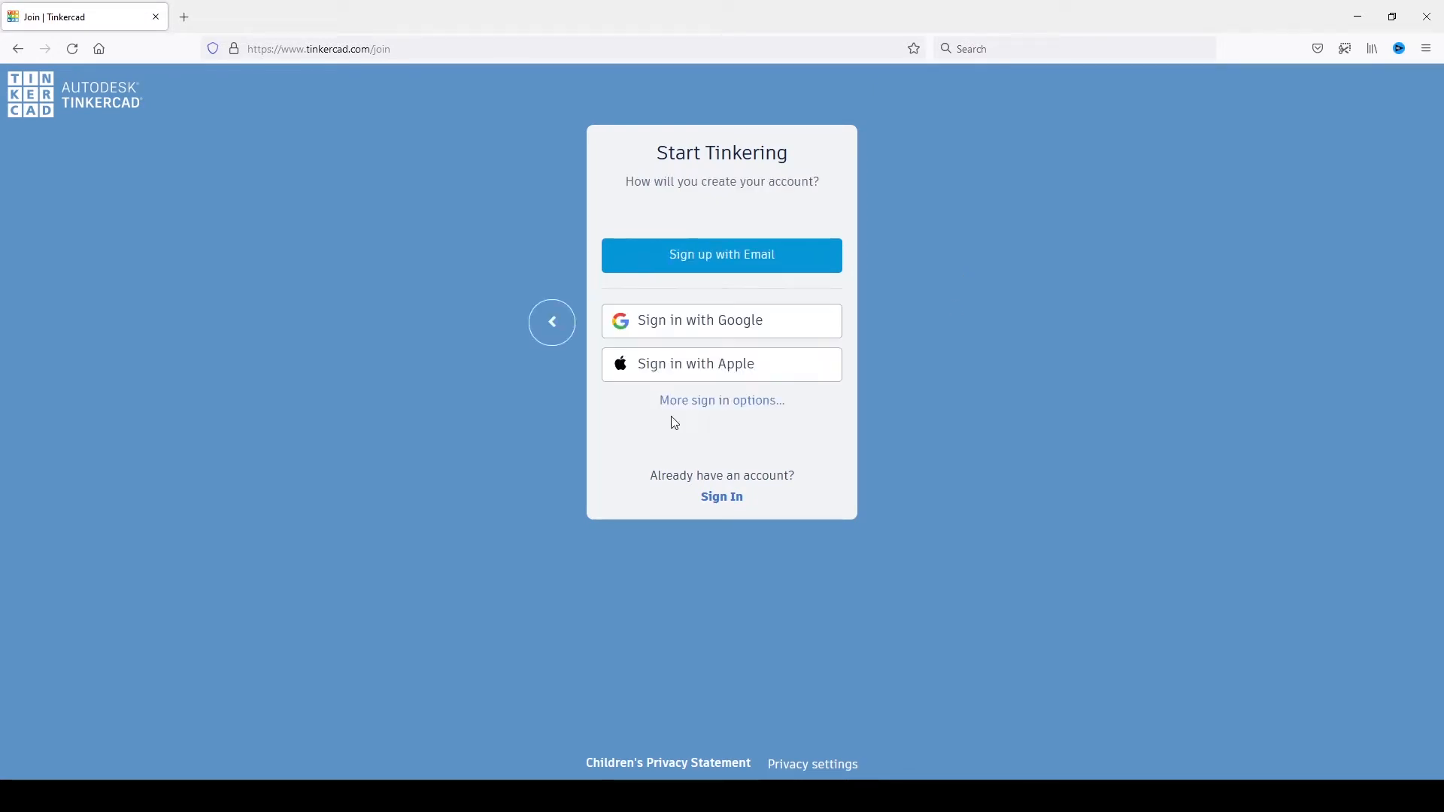
mouse_move(676, 274)
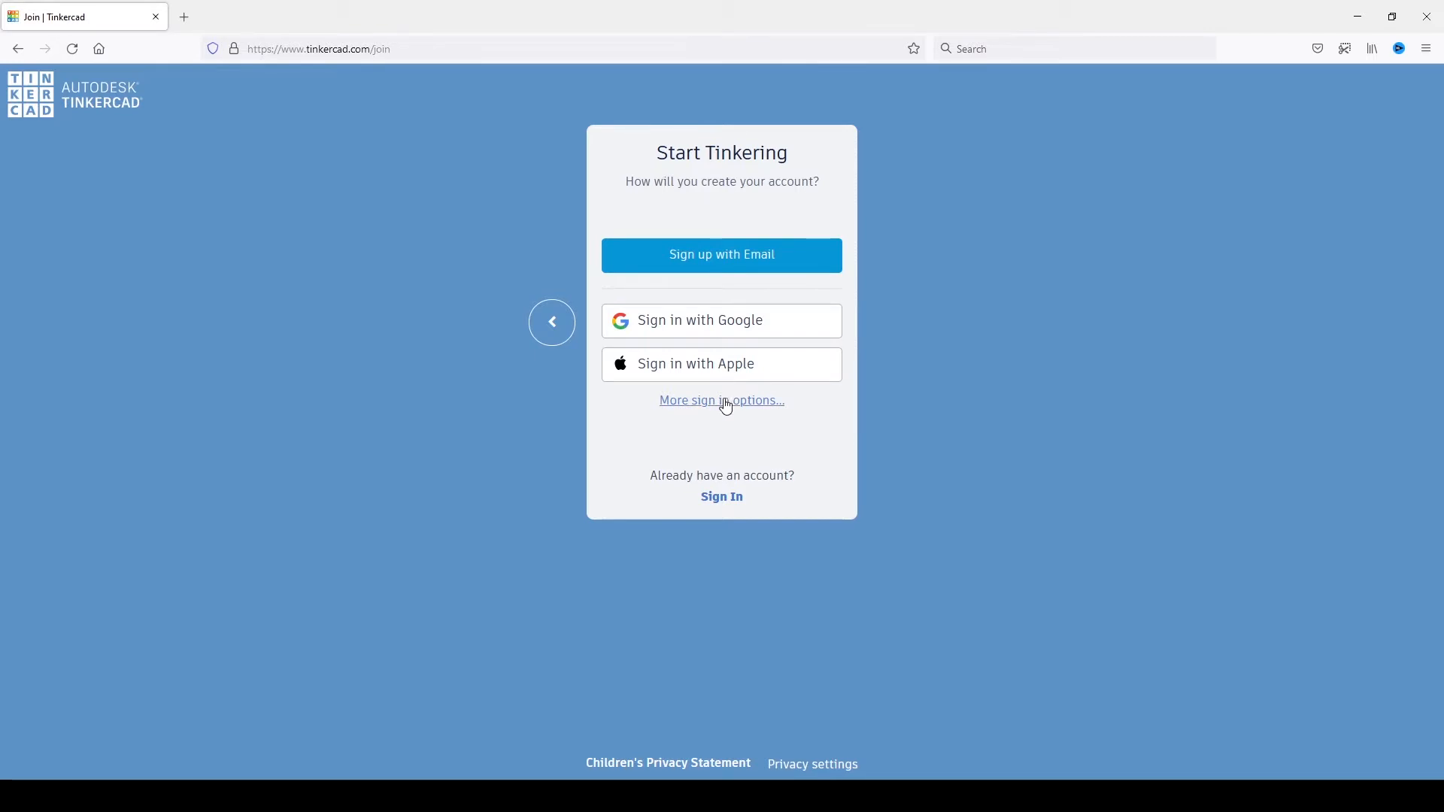
left_click(720, 401)
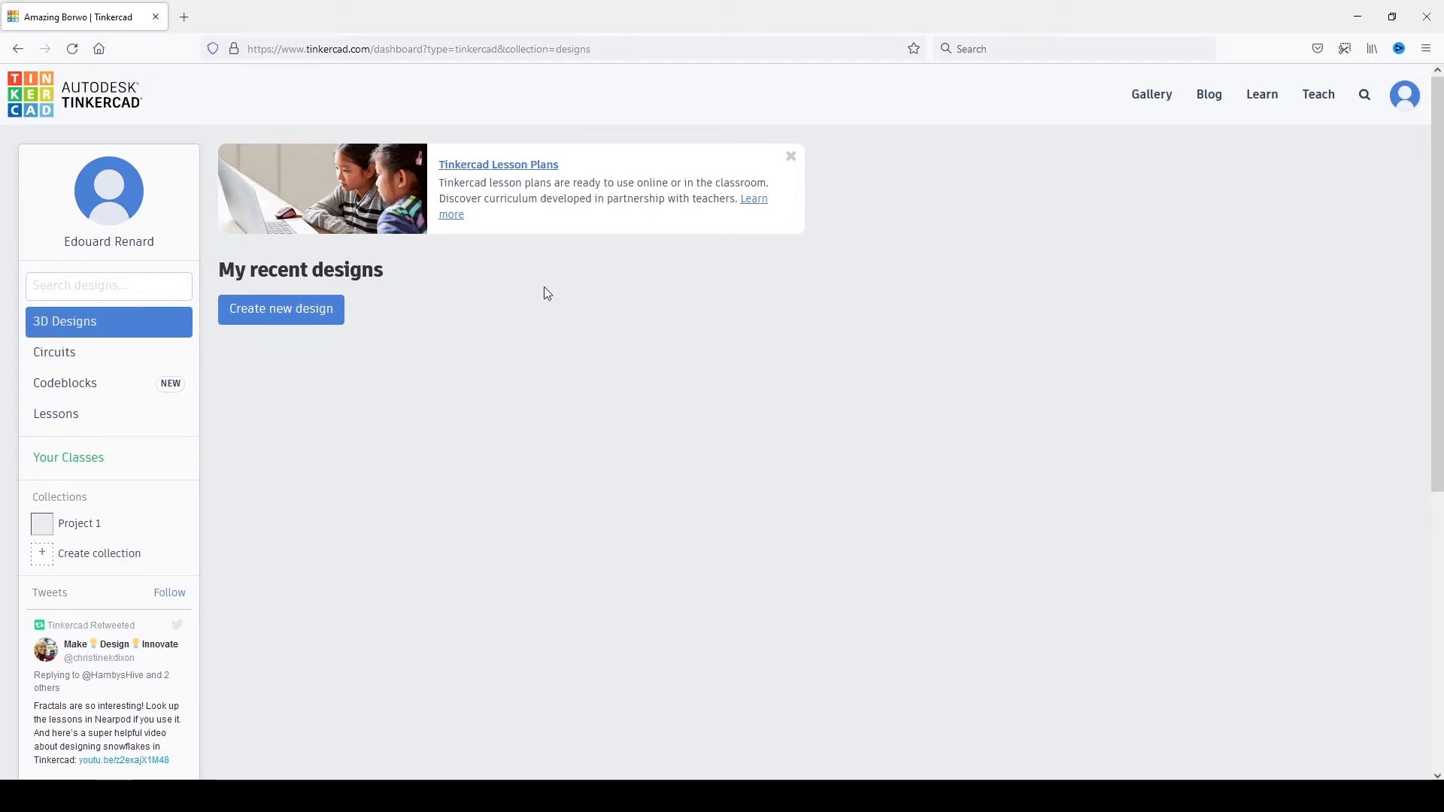
mouse_move(55, 352)
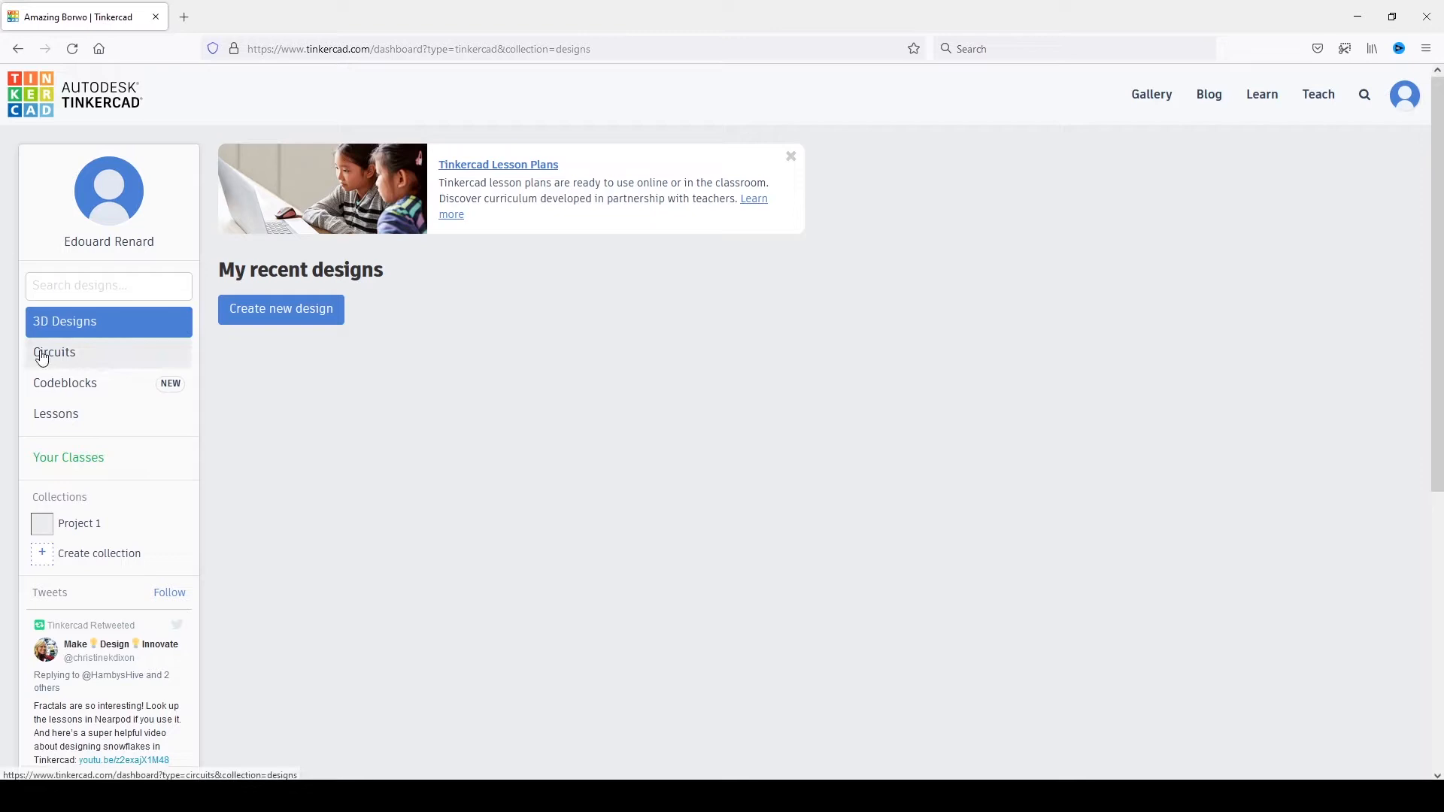
- Create a new empty circuit design named breadboard from the Circuits dashboard
left_click(55, 353)
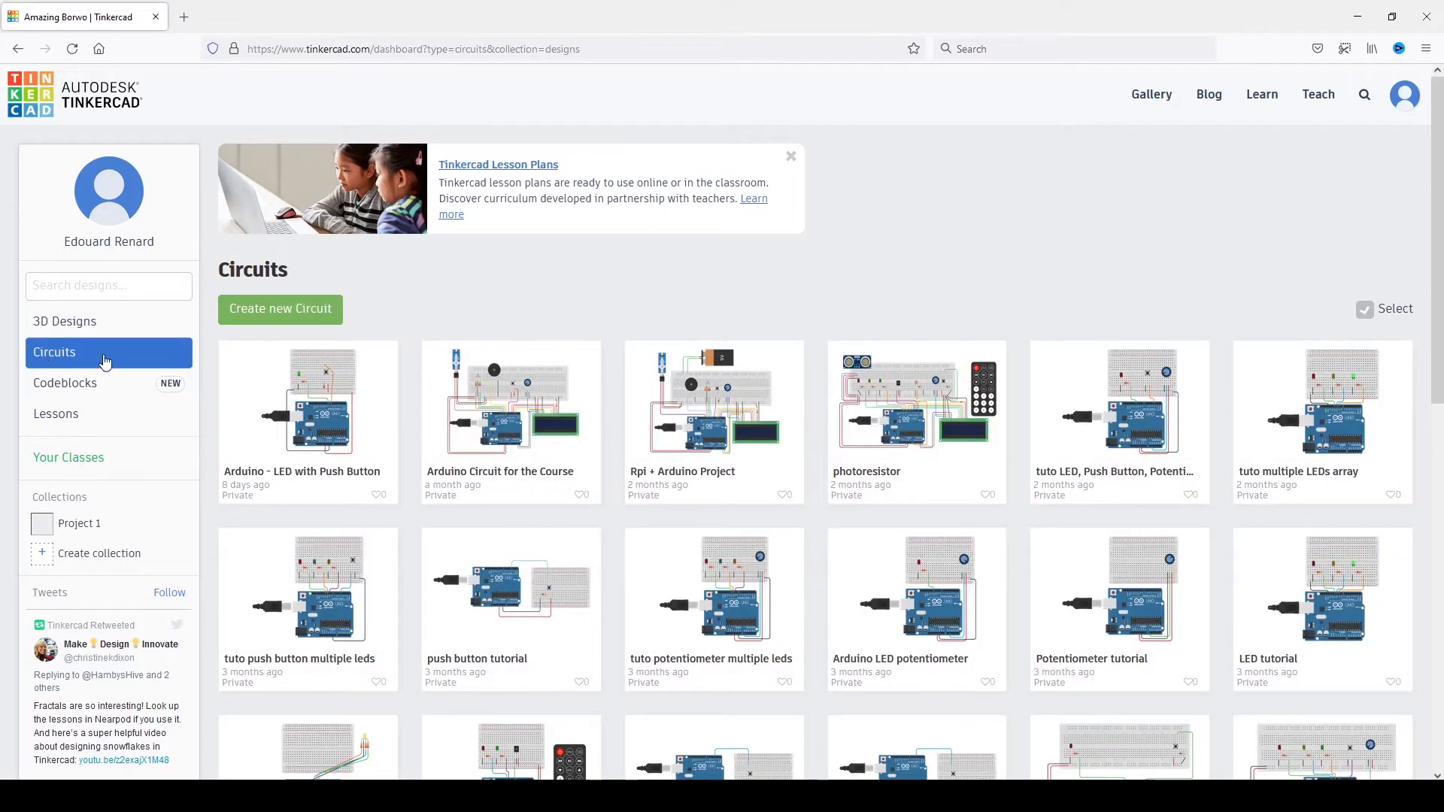
mouse_move(442, 301)
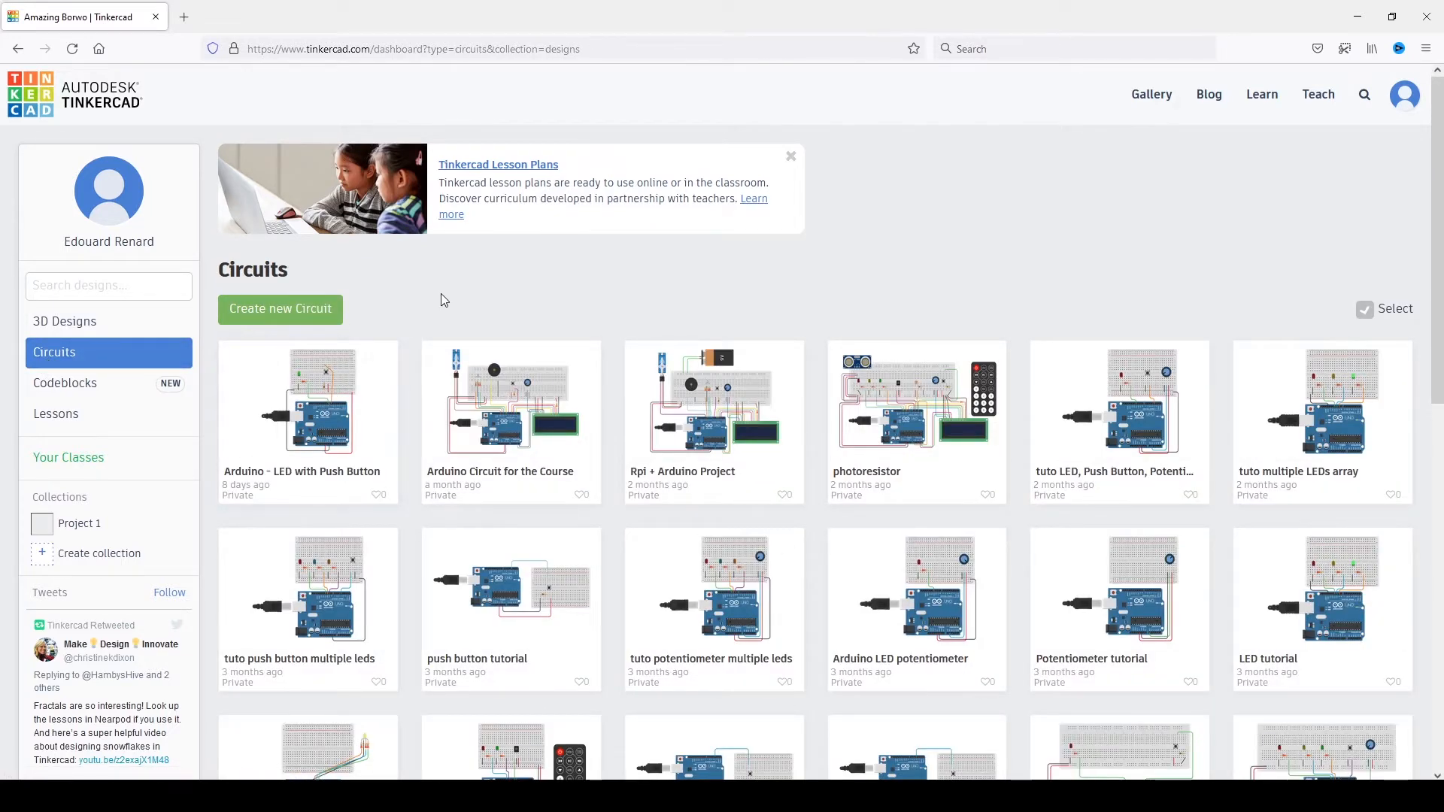
left_click(280, 309)
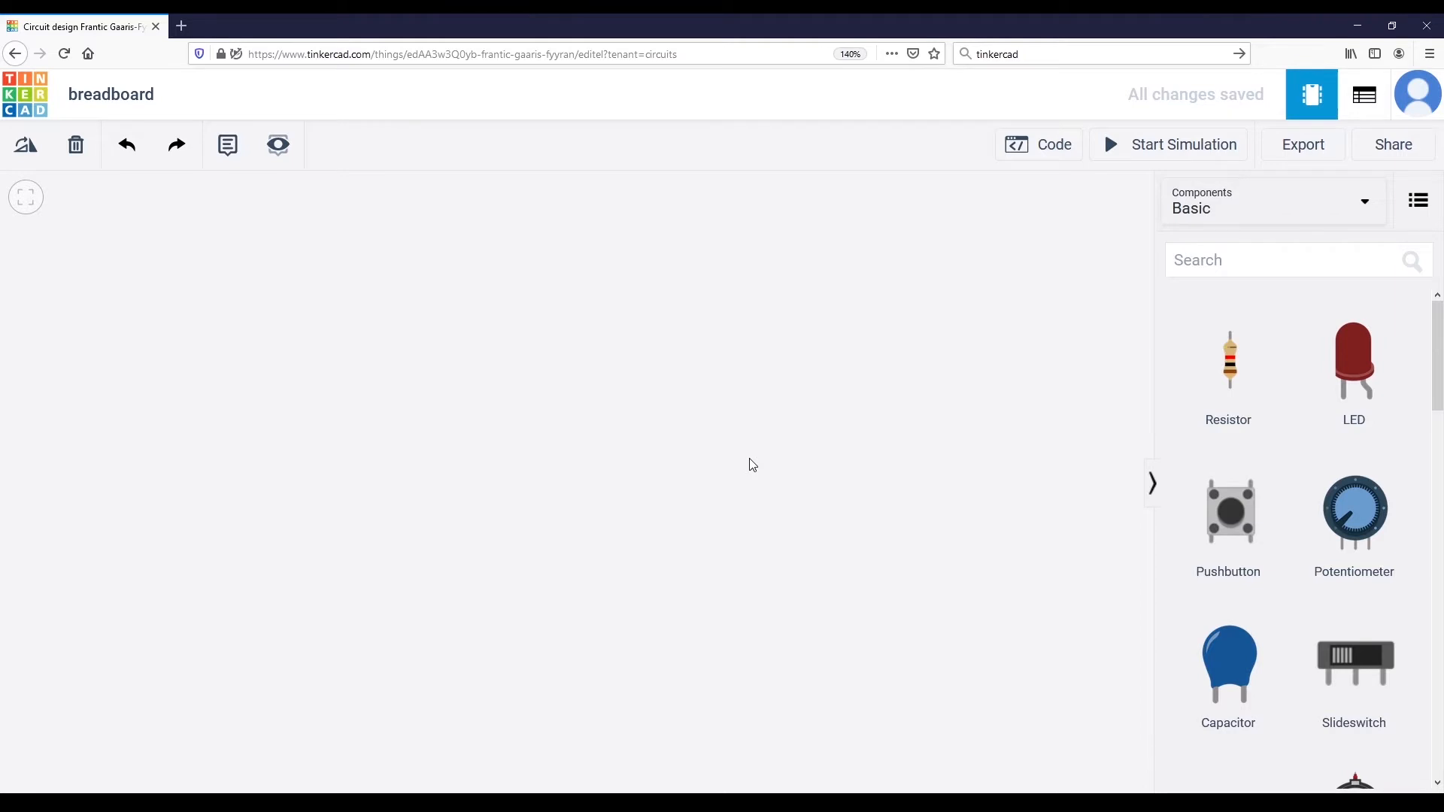
mouse_move(736, 446)
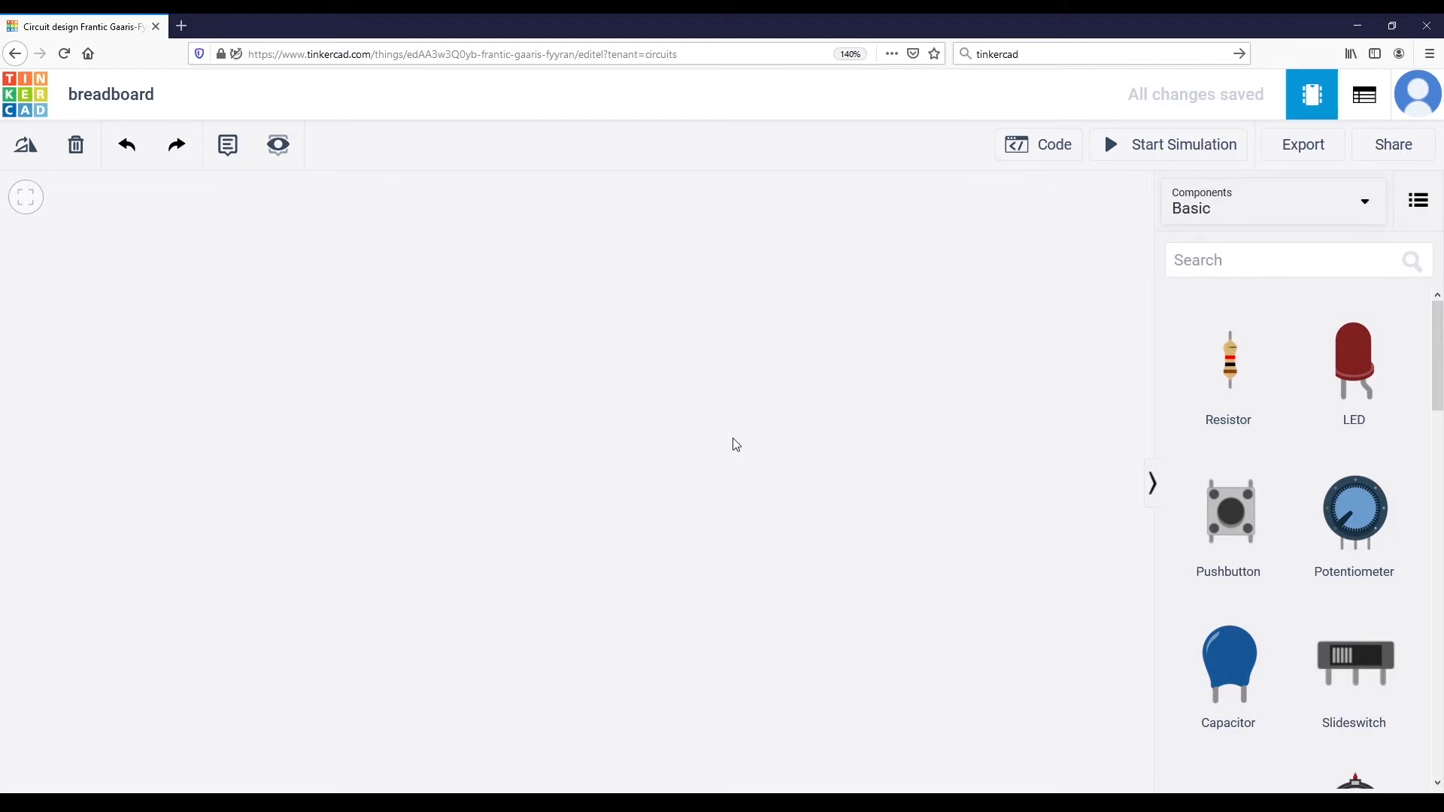
mouse_move(740, 438)
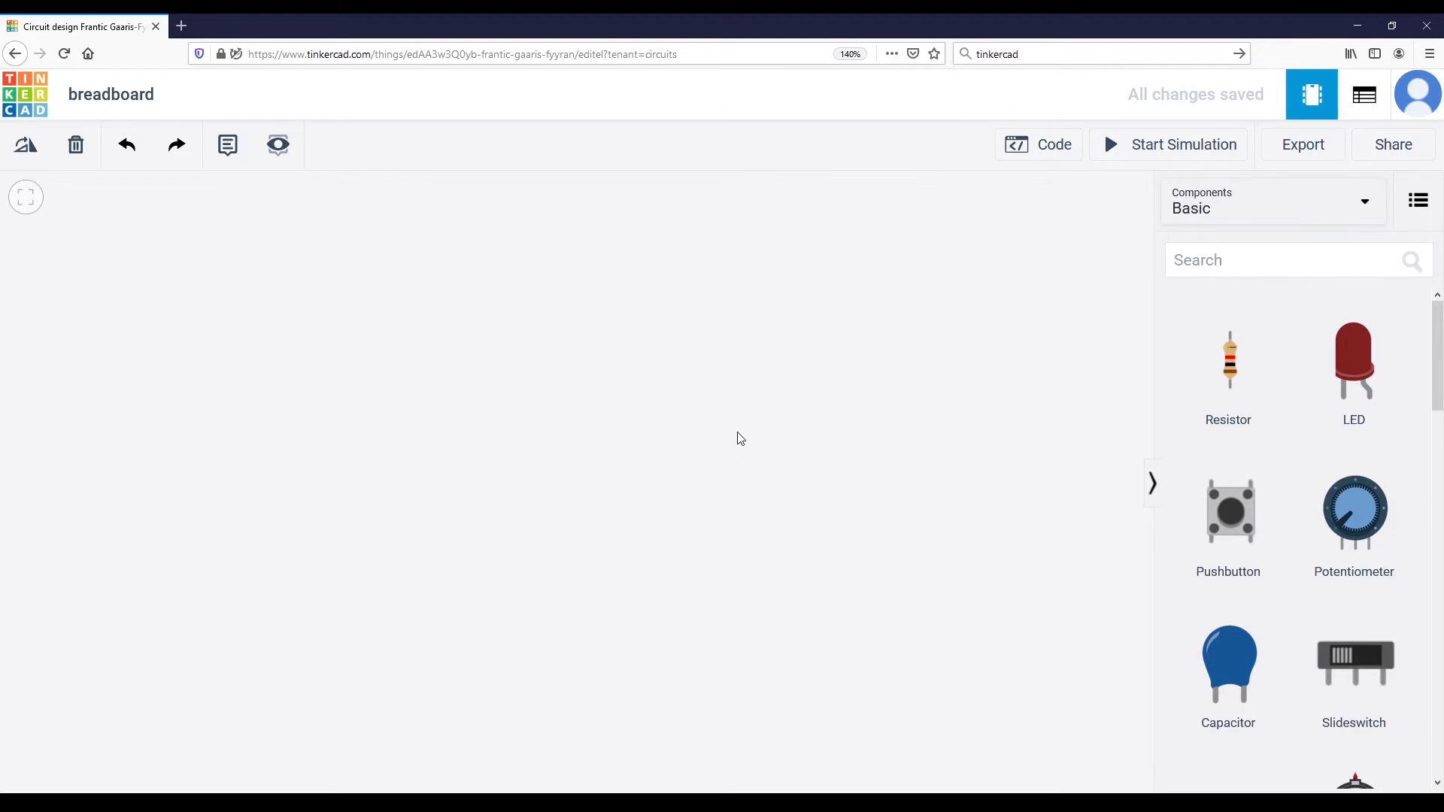
mouse_move(1224, 325)
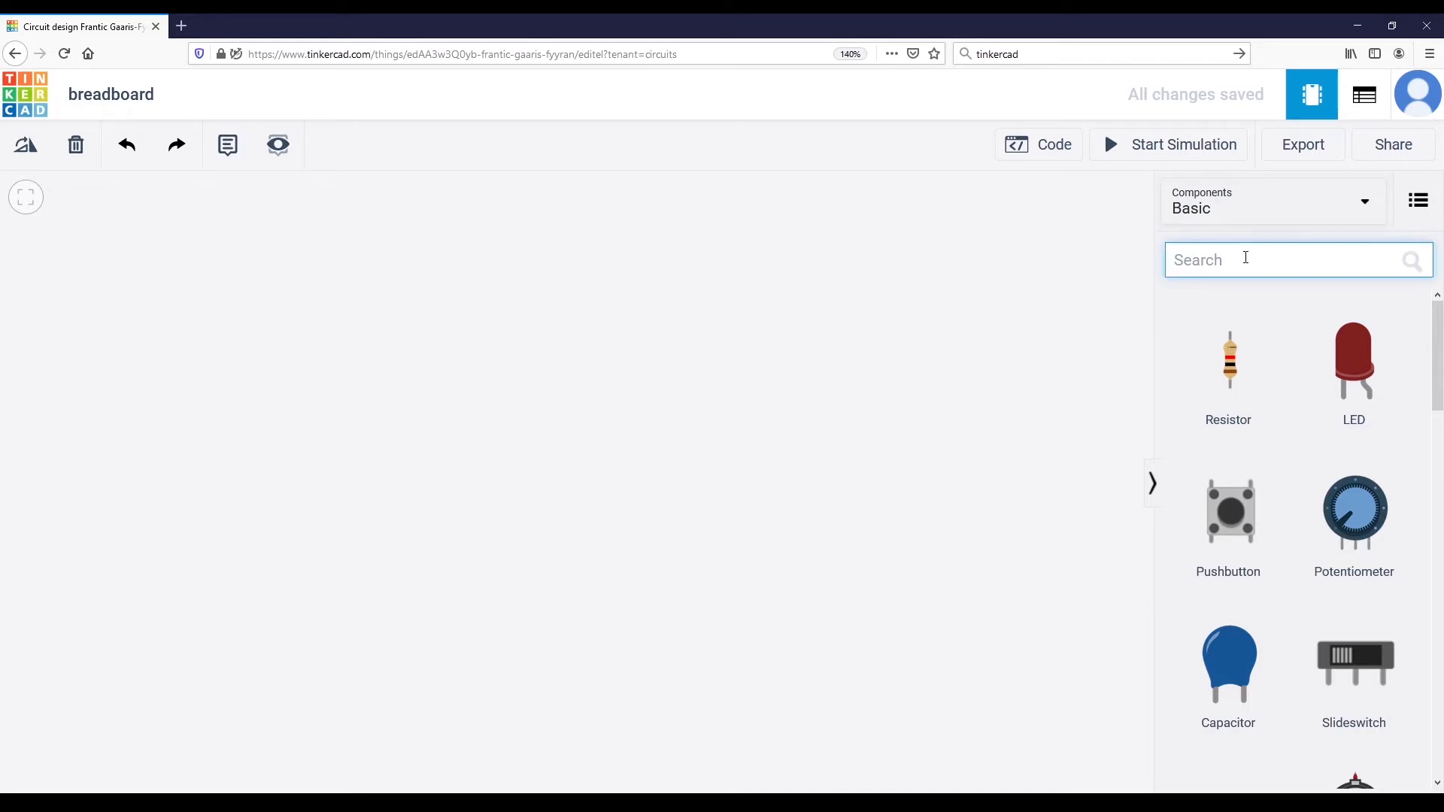
- Search the component library for 'breadboard' to list Breadboard Small, Breadboard and Breadboard Mini
type("bread")
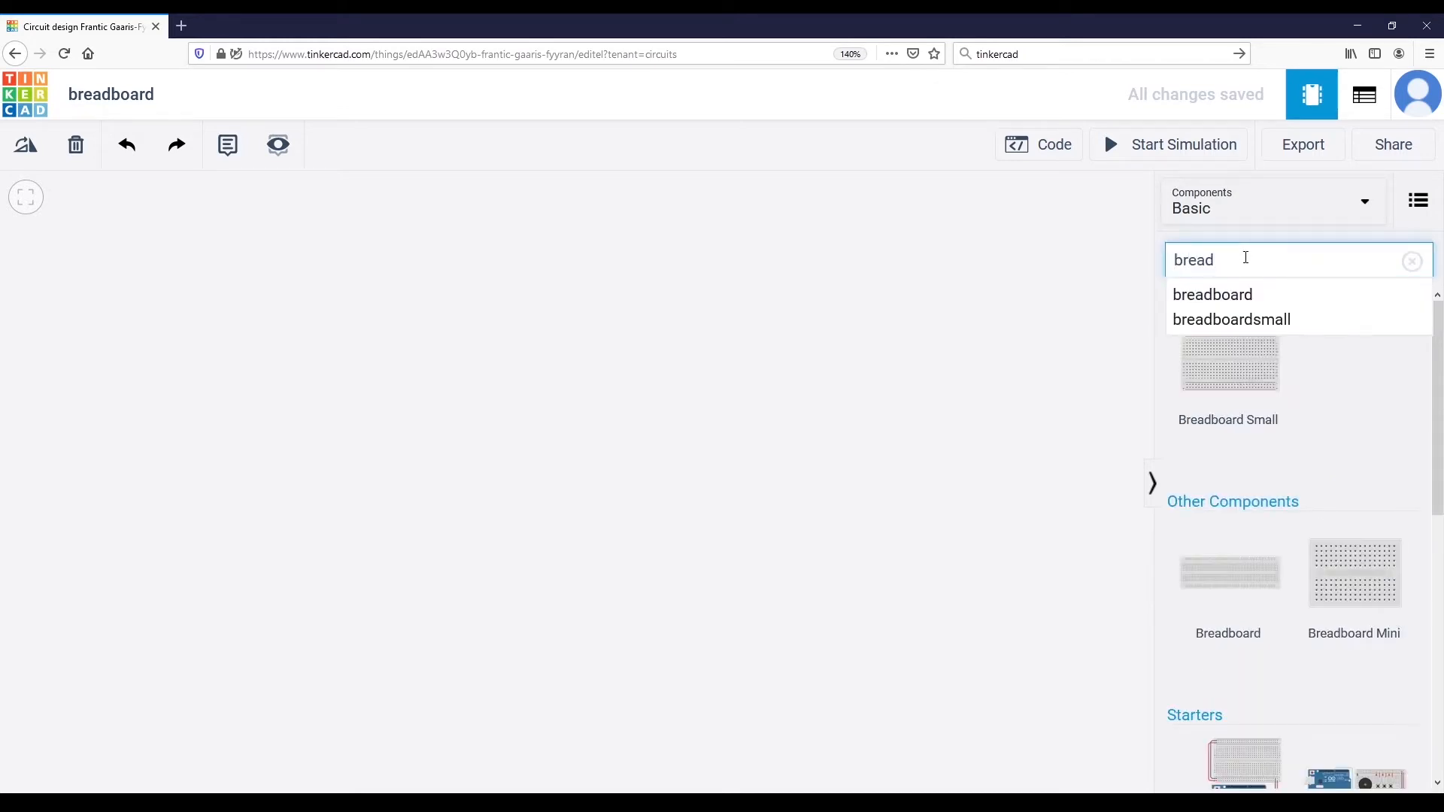
left_click(1213, 295)
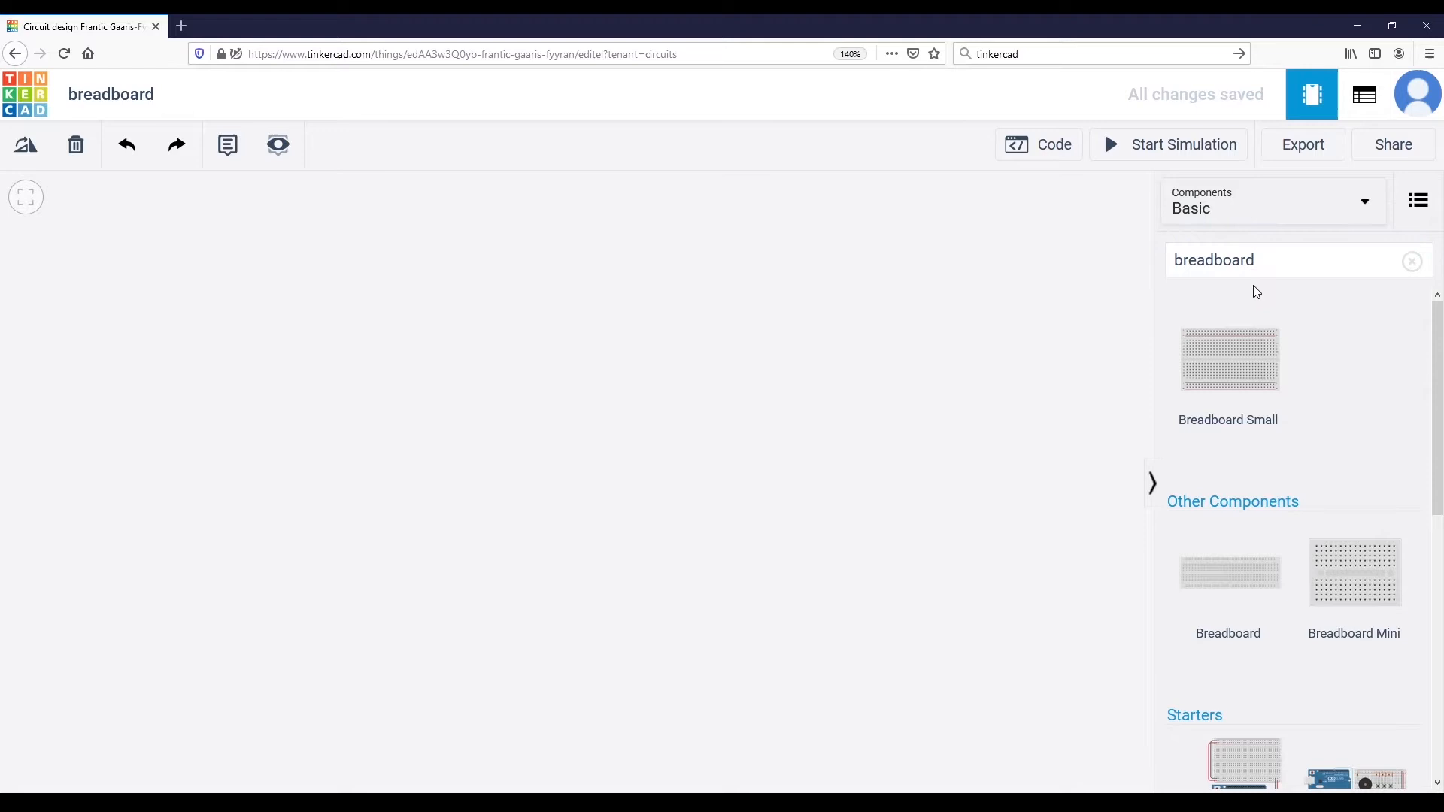
scroll("down", 3)
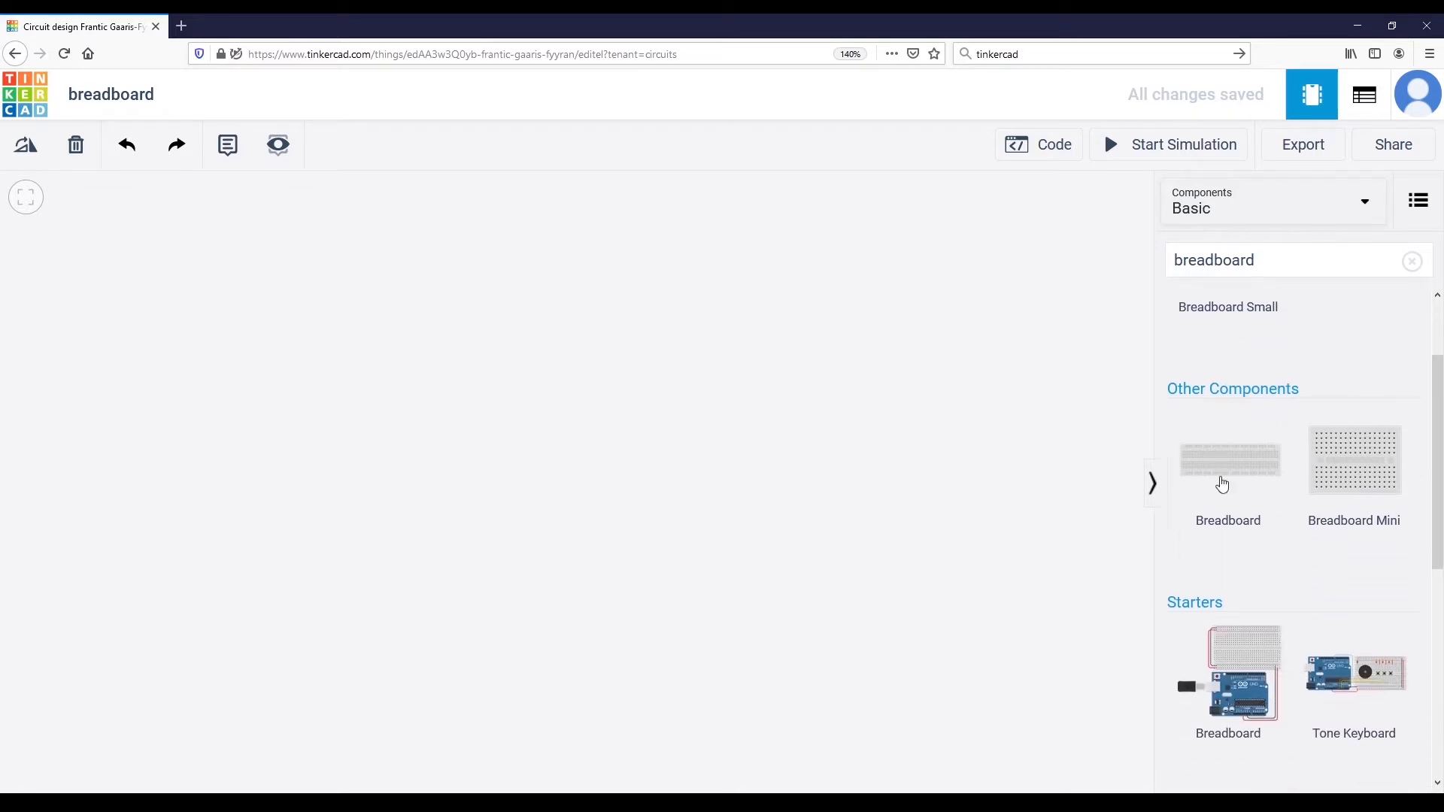
scroll("down", 3)
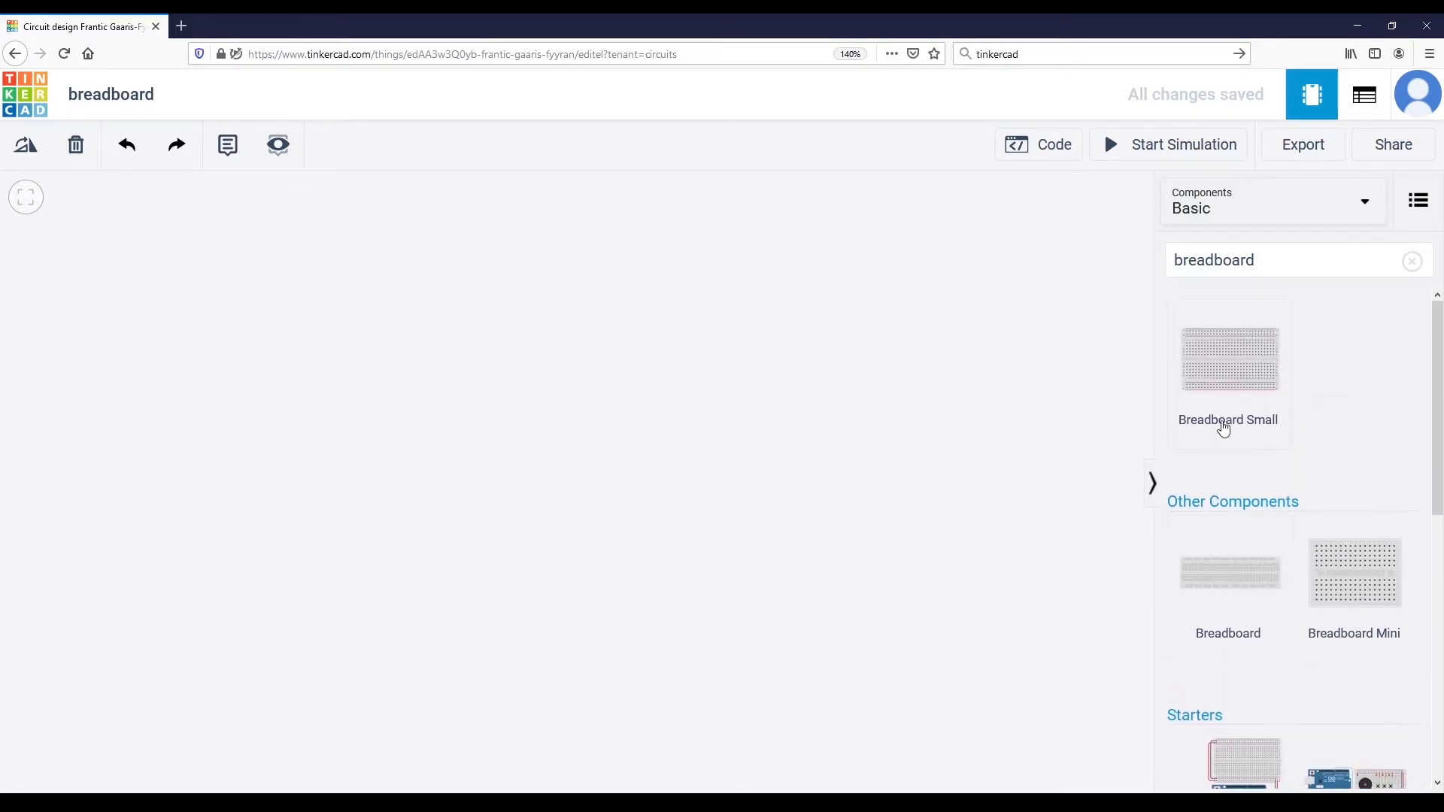
mouse_move(827, 323)
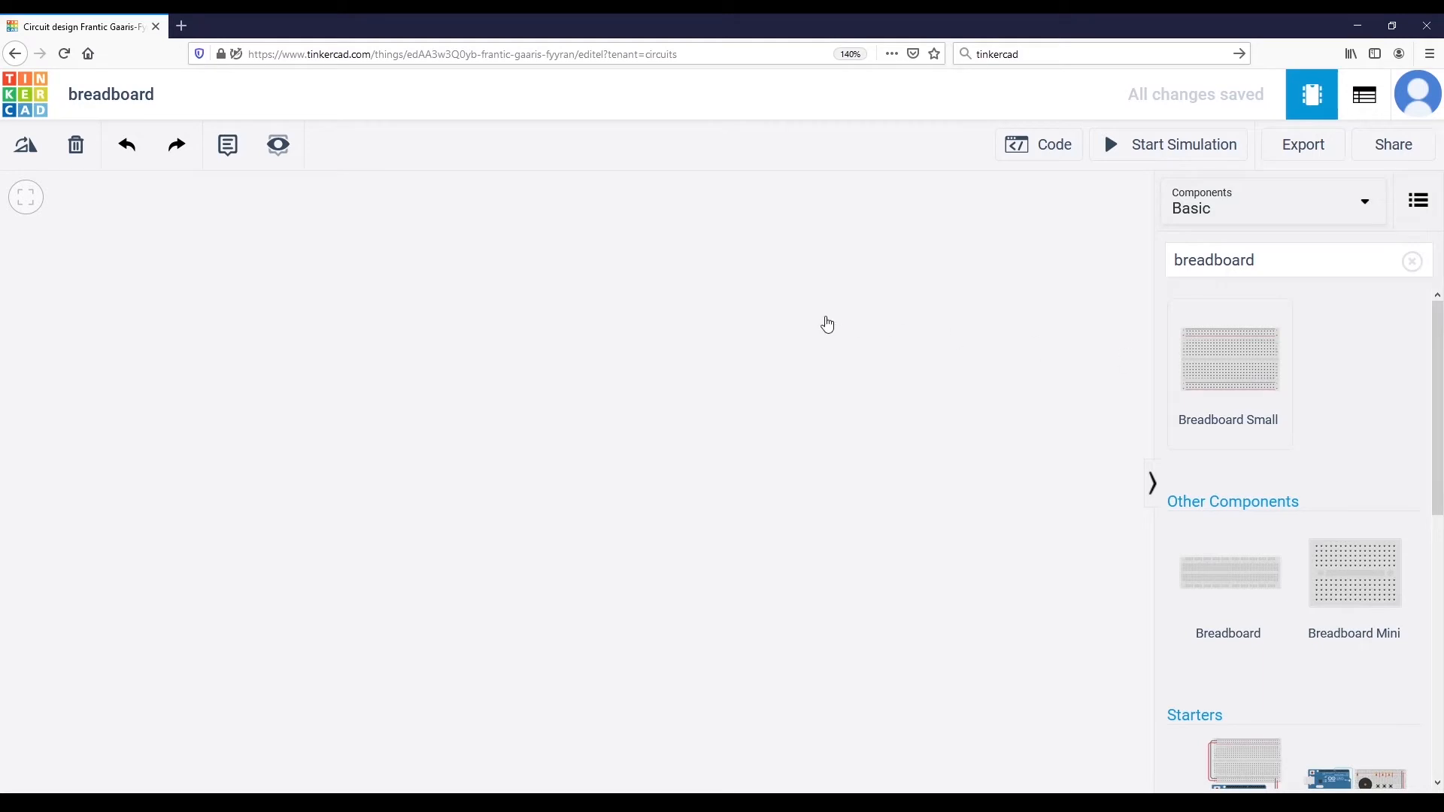
- Place a Breadboard Small stacked above a full-size Breadboard on the canvas
left_click_drag(1227, 359, 797, 313)
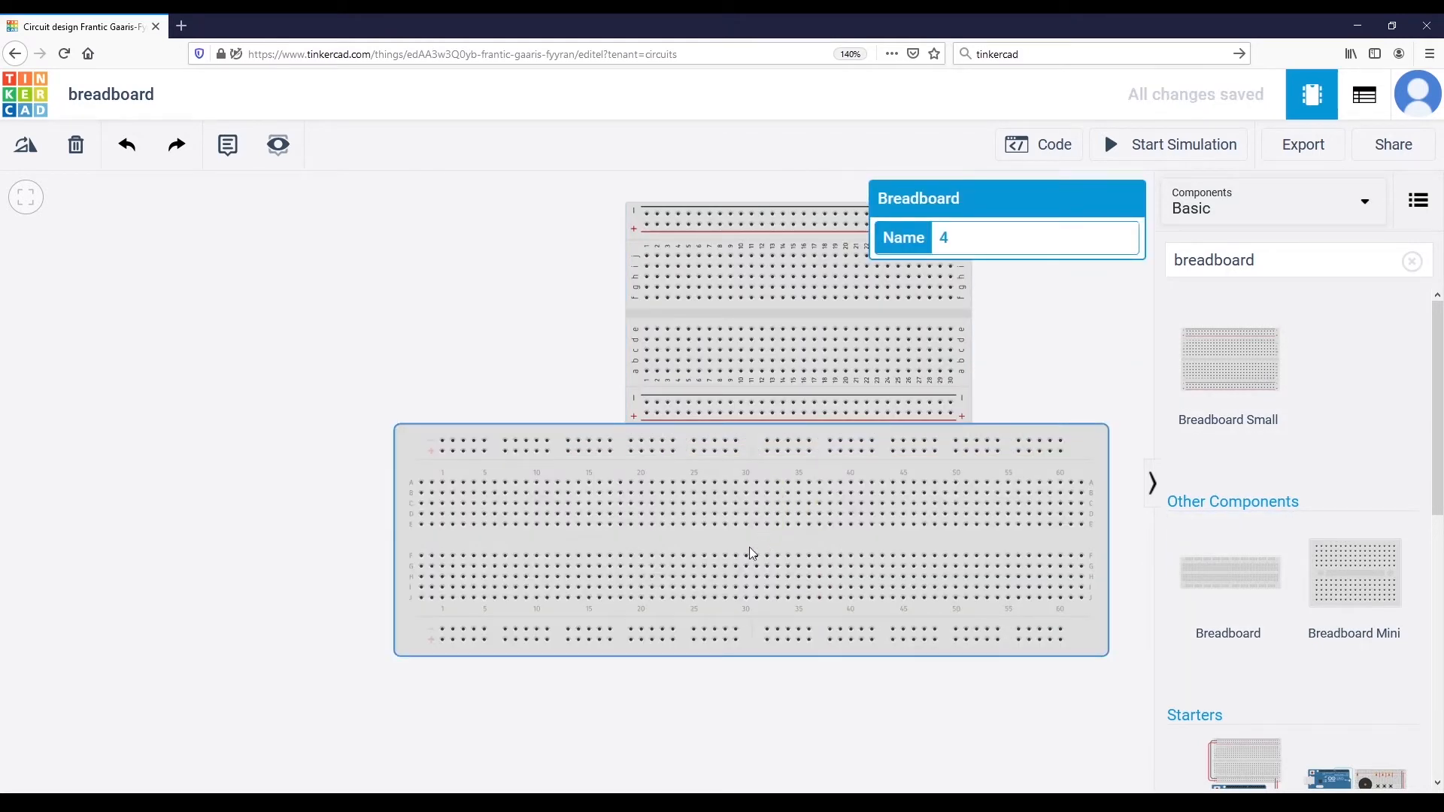
left_click_drag(751, 552, 612, 507)
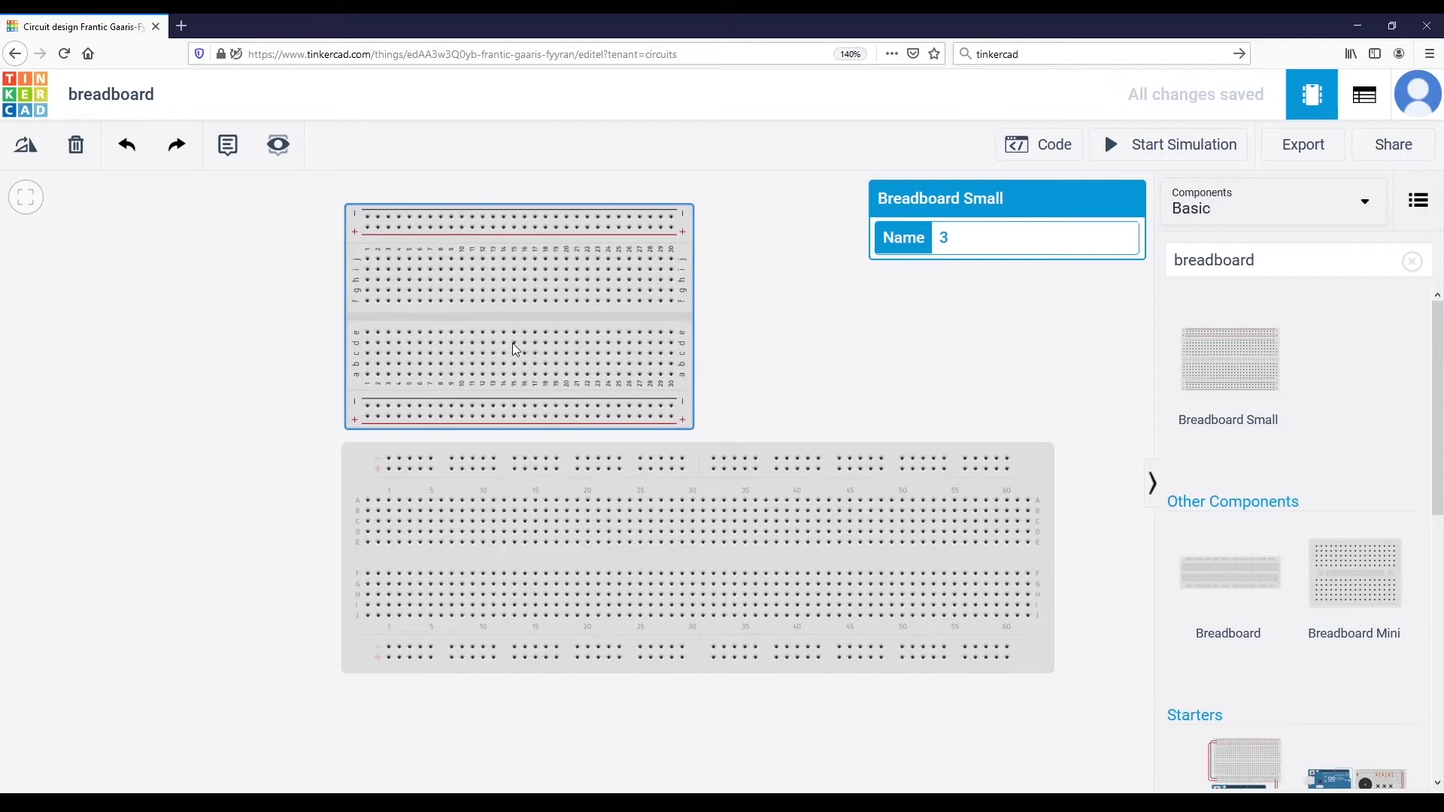
left_click(765, 375)
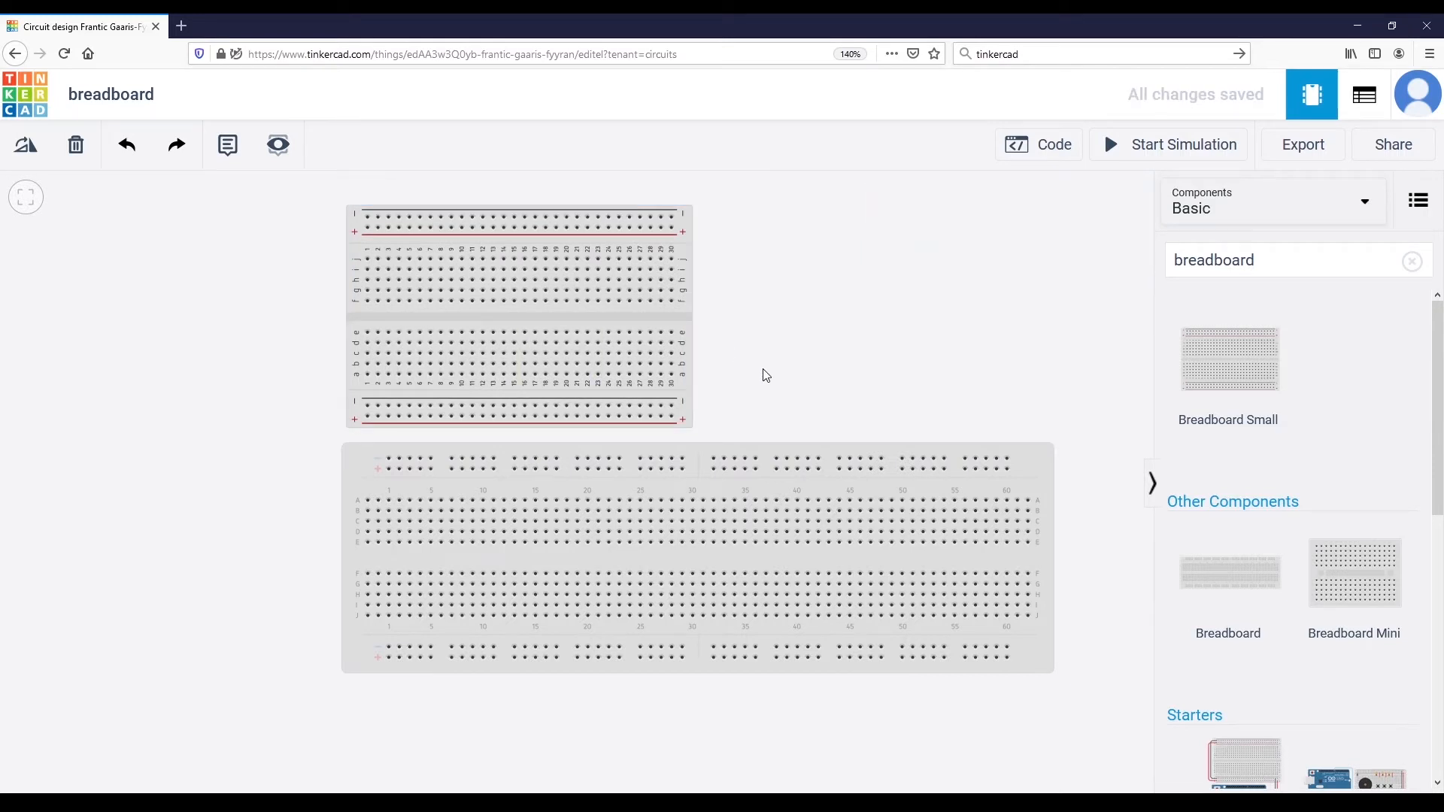
left_click(578, 522)
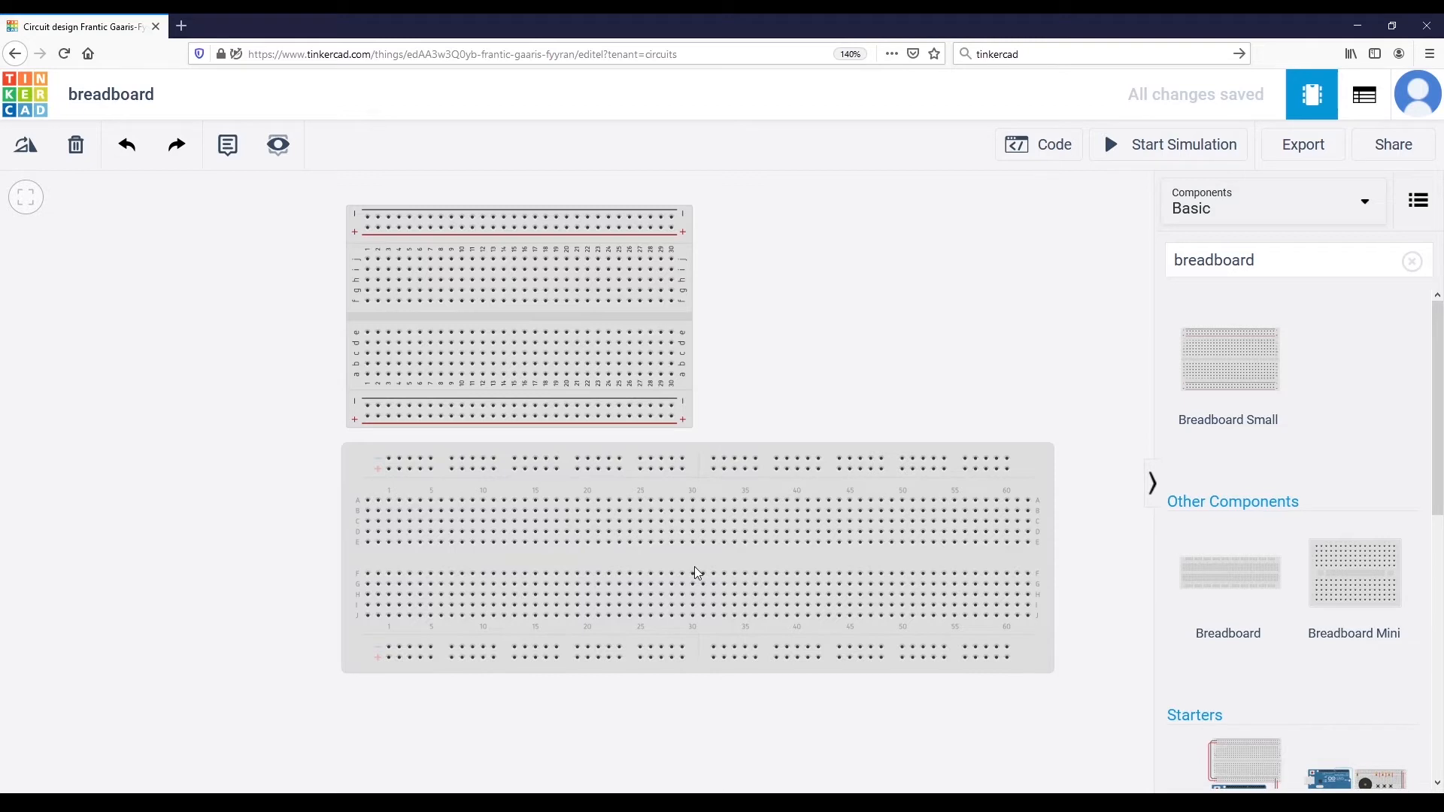
mouse_move(663, 569)
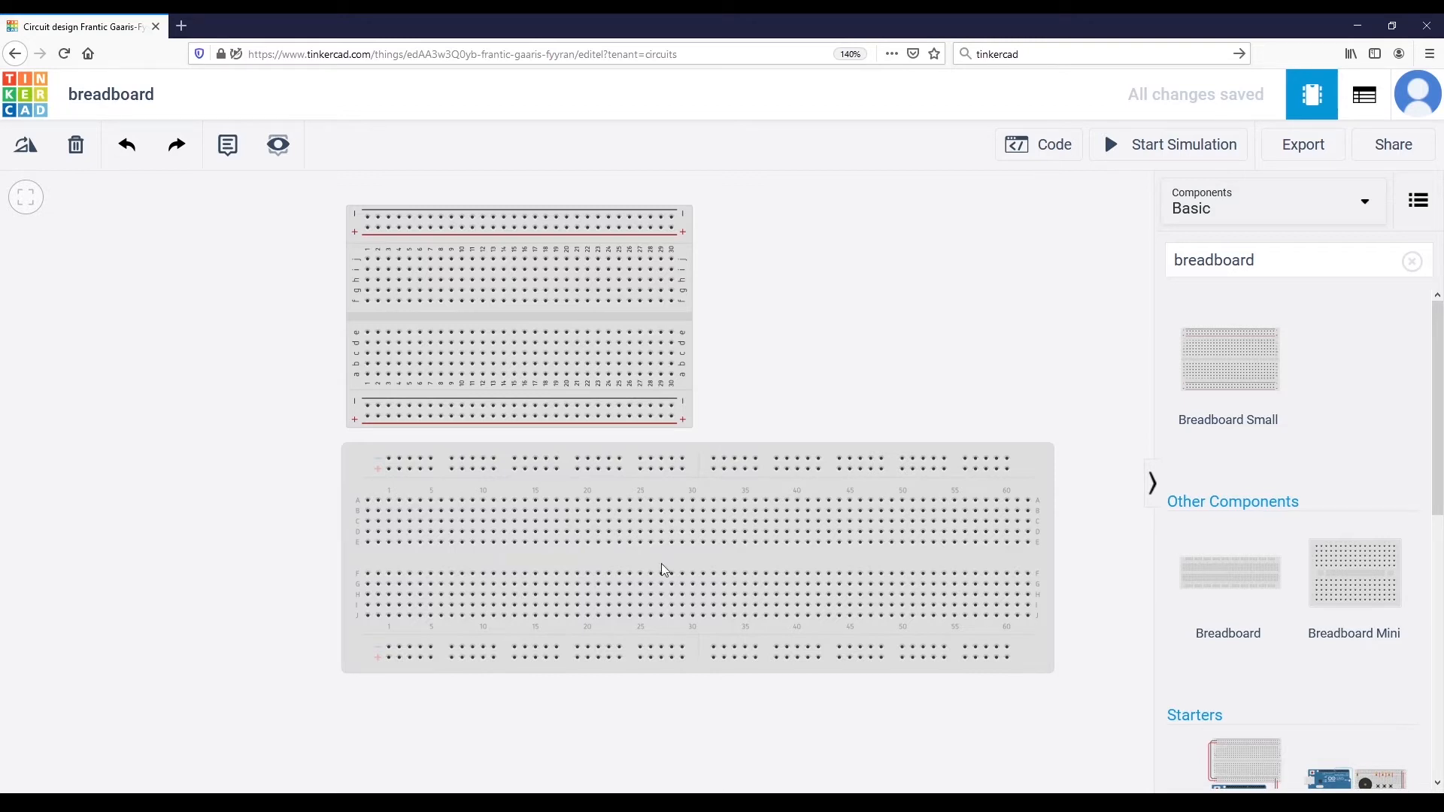
mouse_move(645, 564)
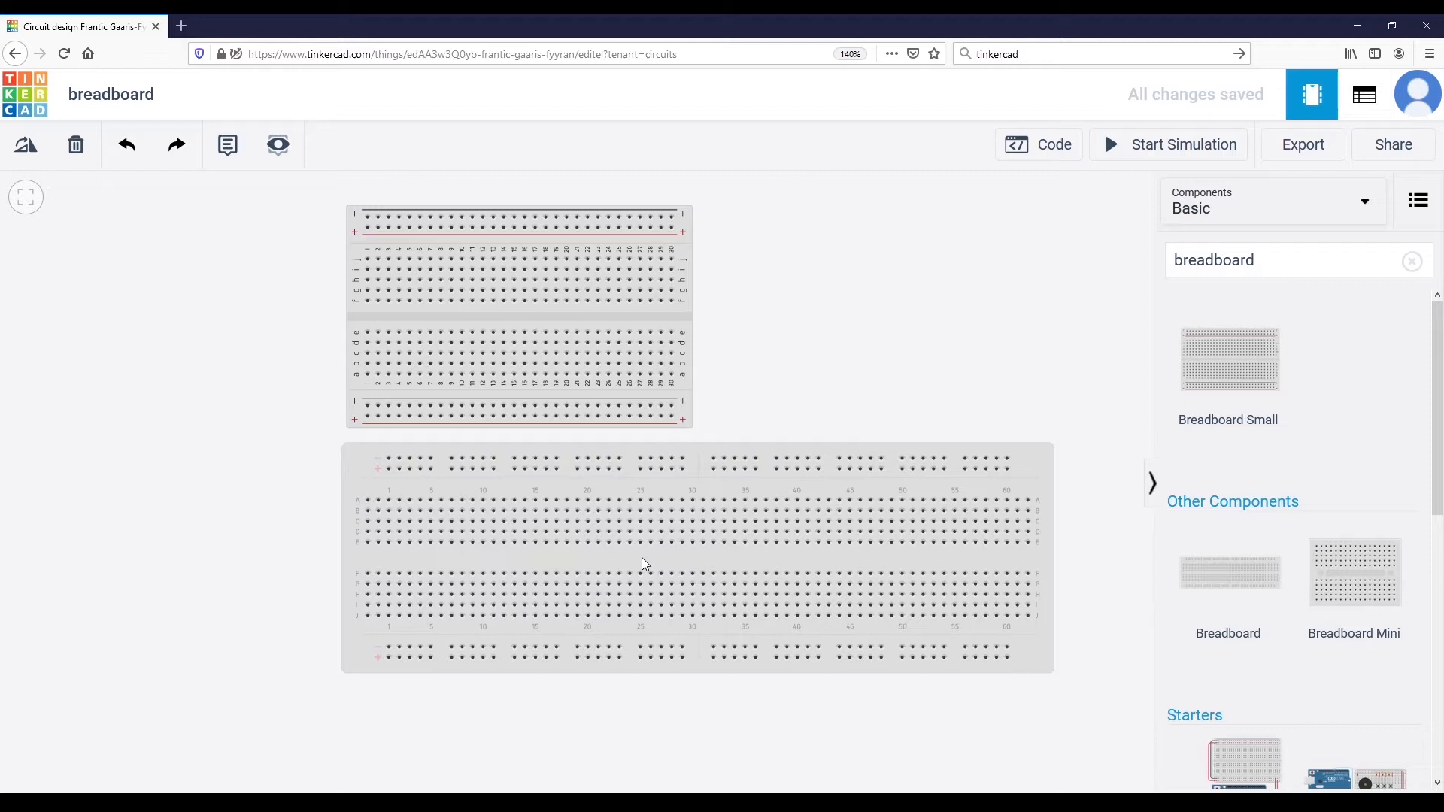
left_click(629, 532)
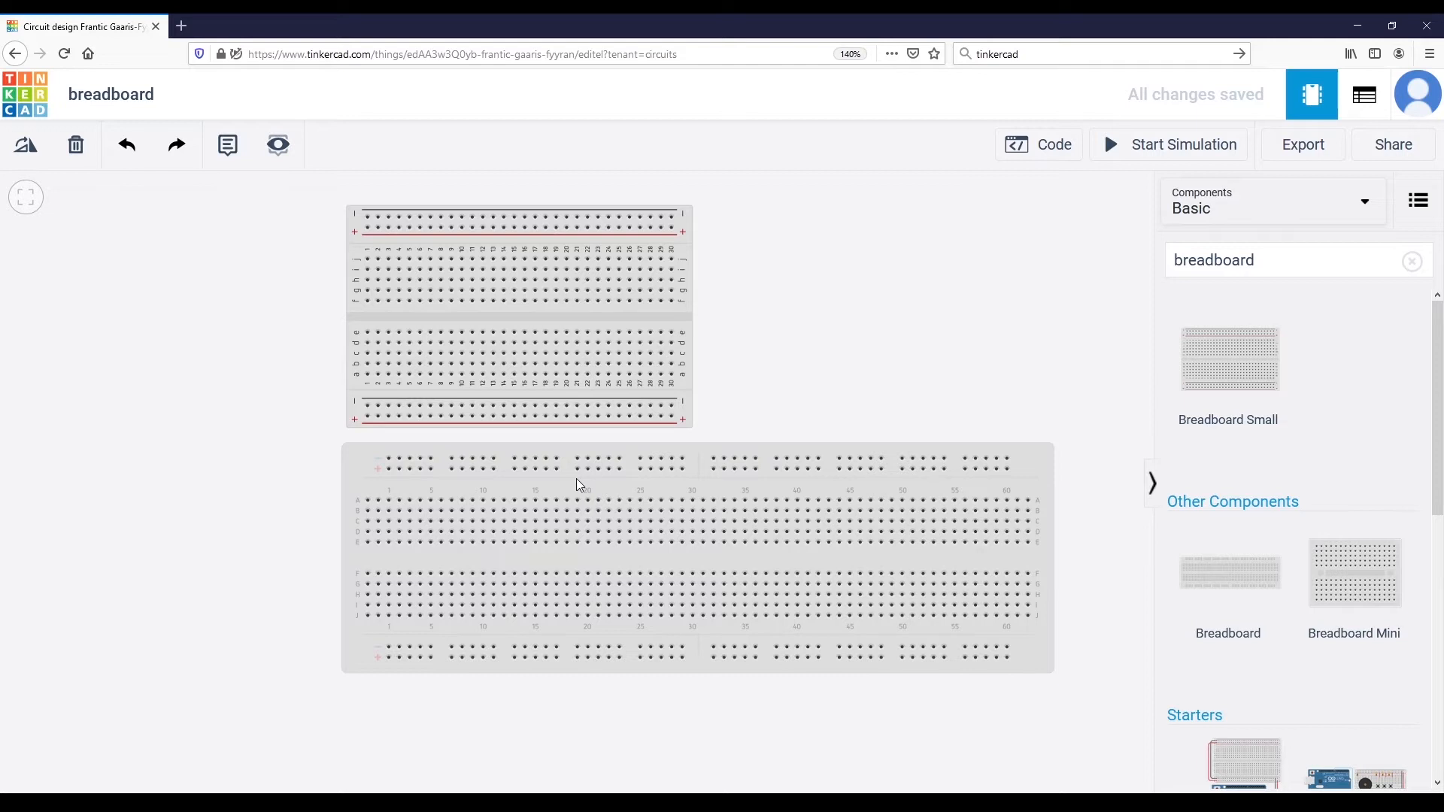
mouse_move(595, 493)
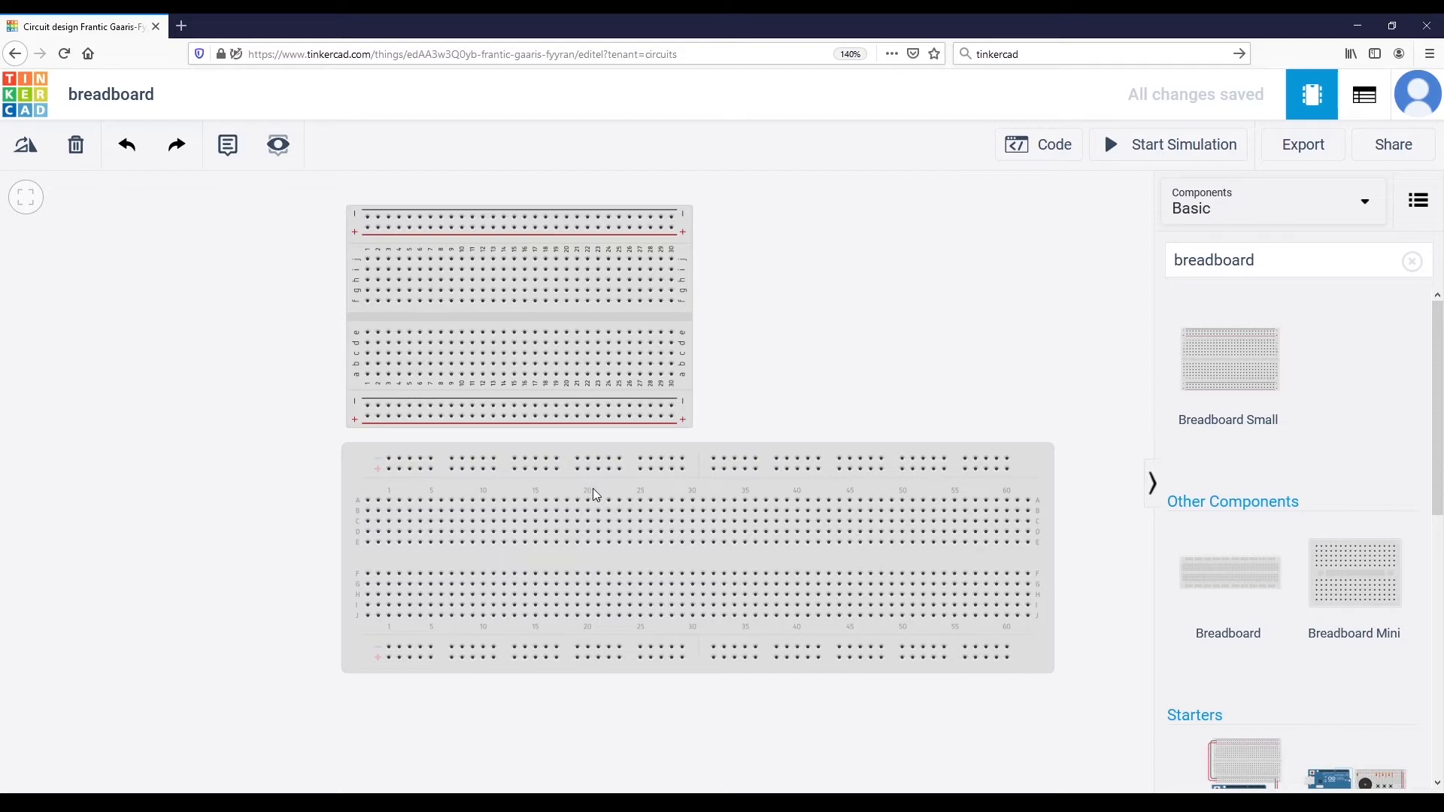
mouse_move(599, 495)
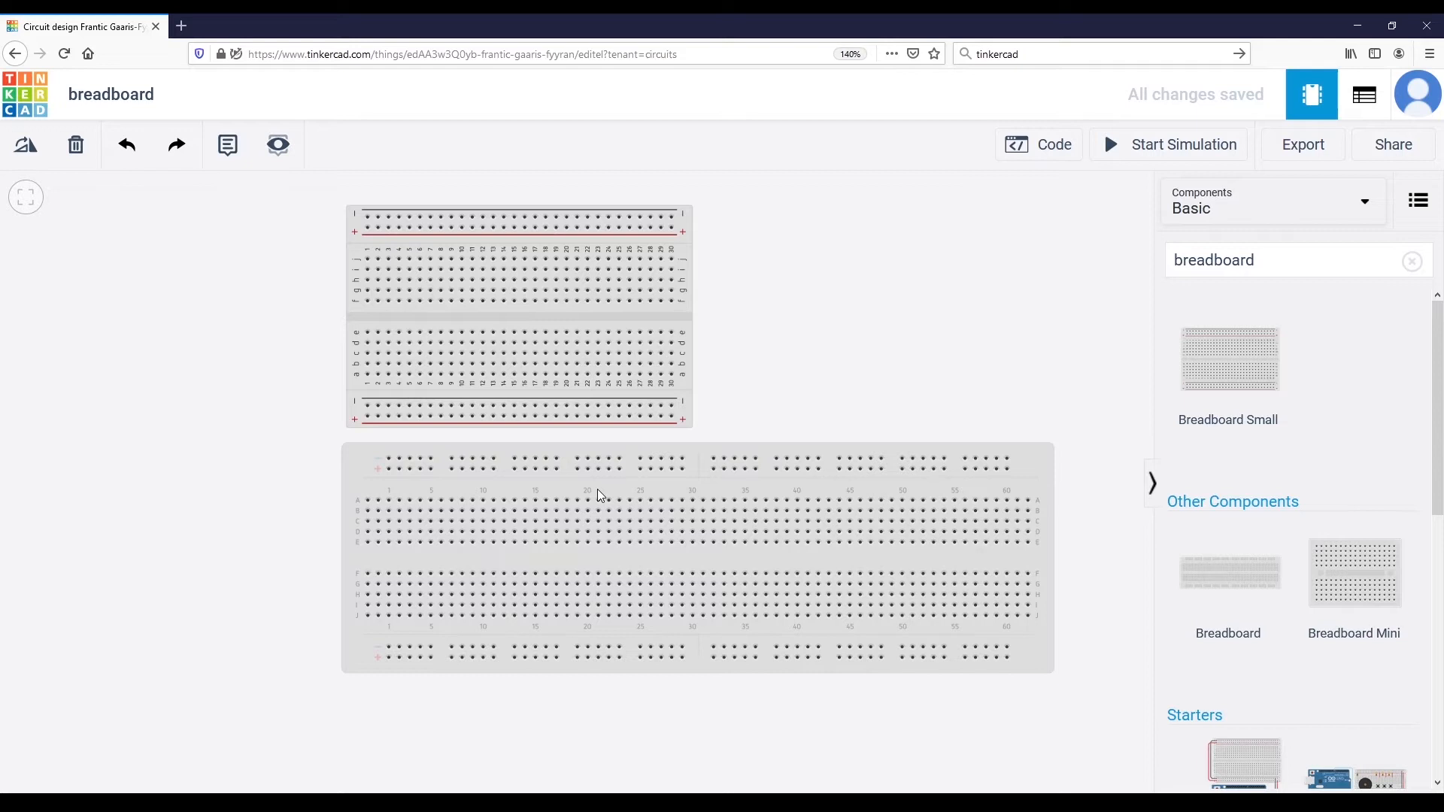
mouse_move(504, 573)
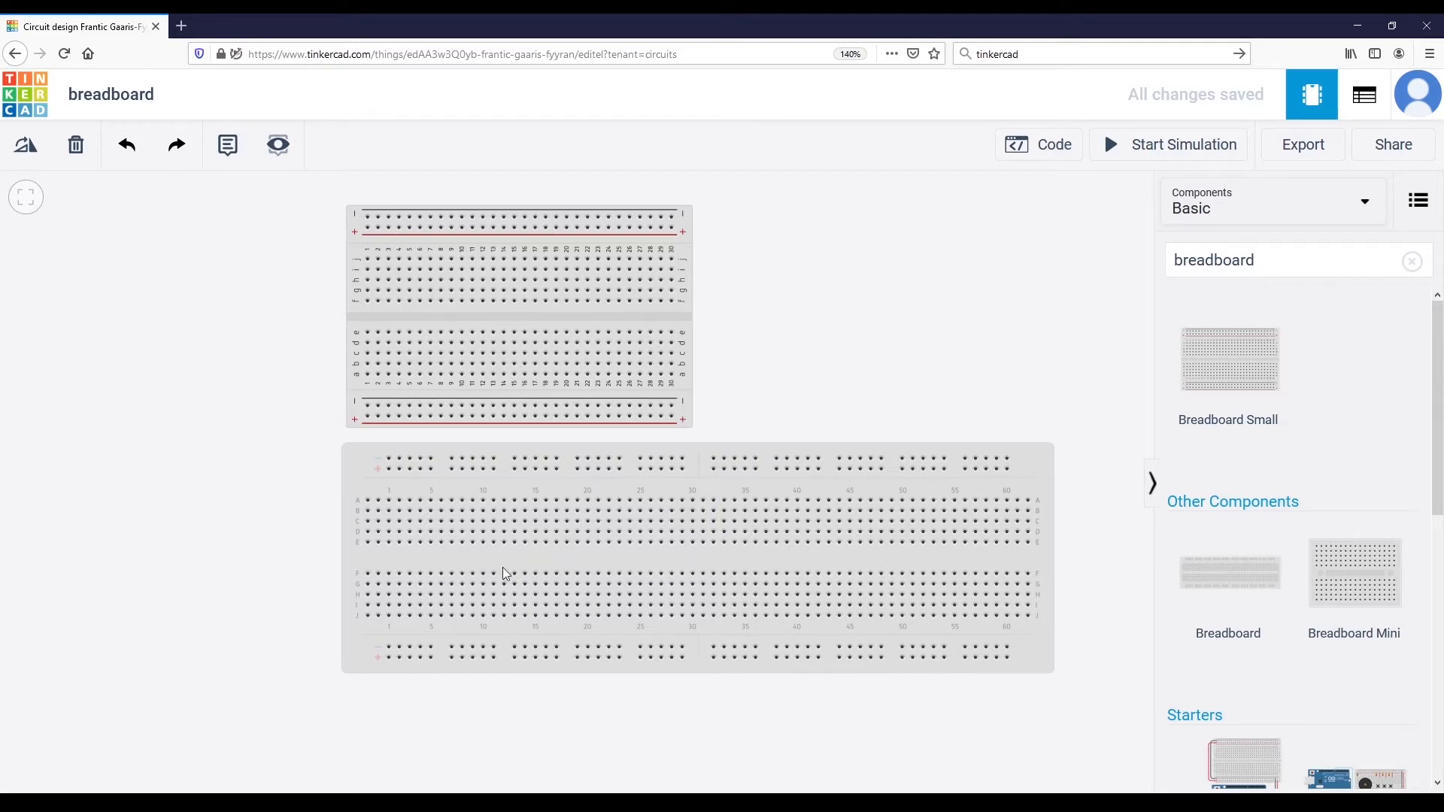
mouse_move(462, 564)
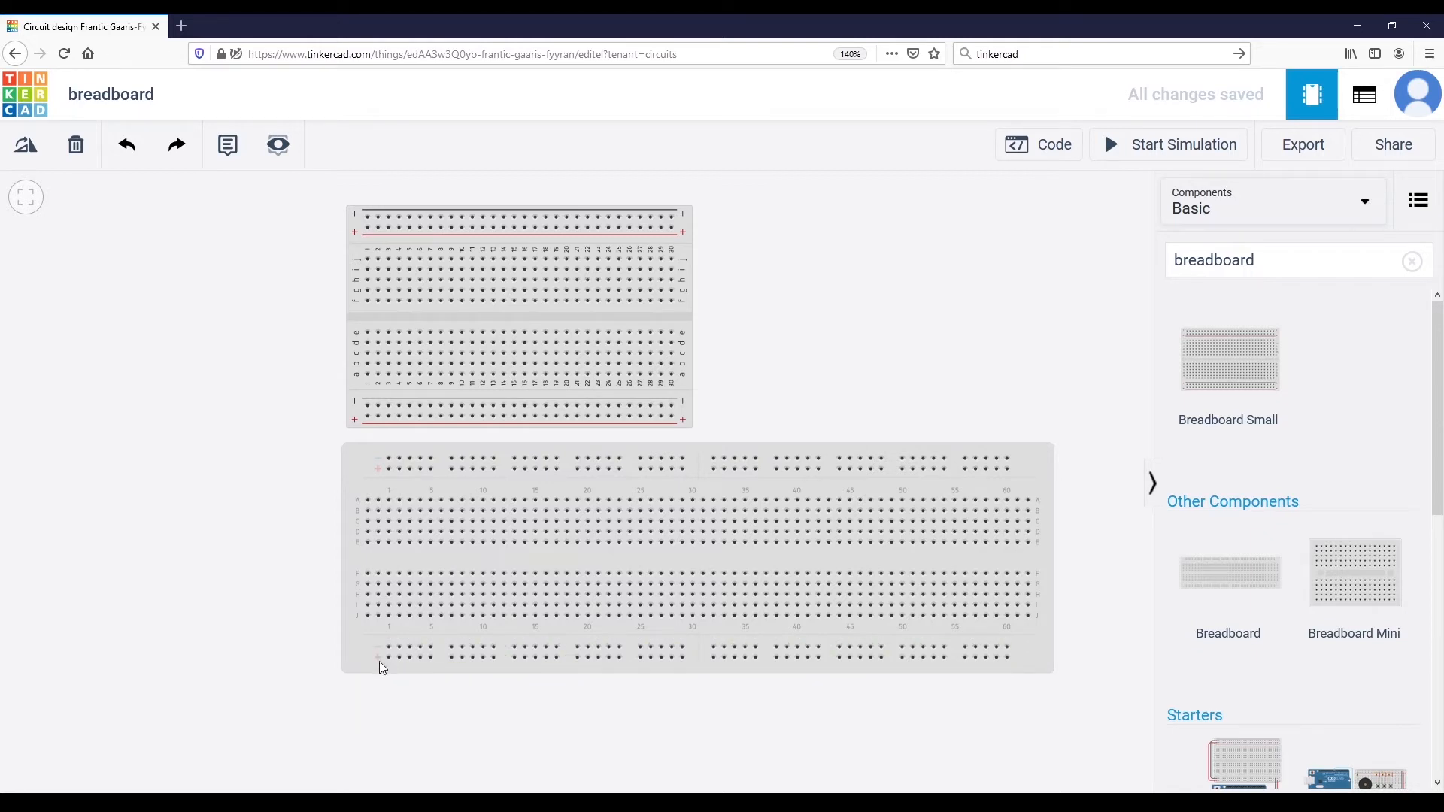
left_click(367, 416)
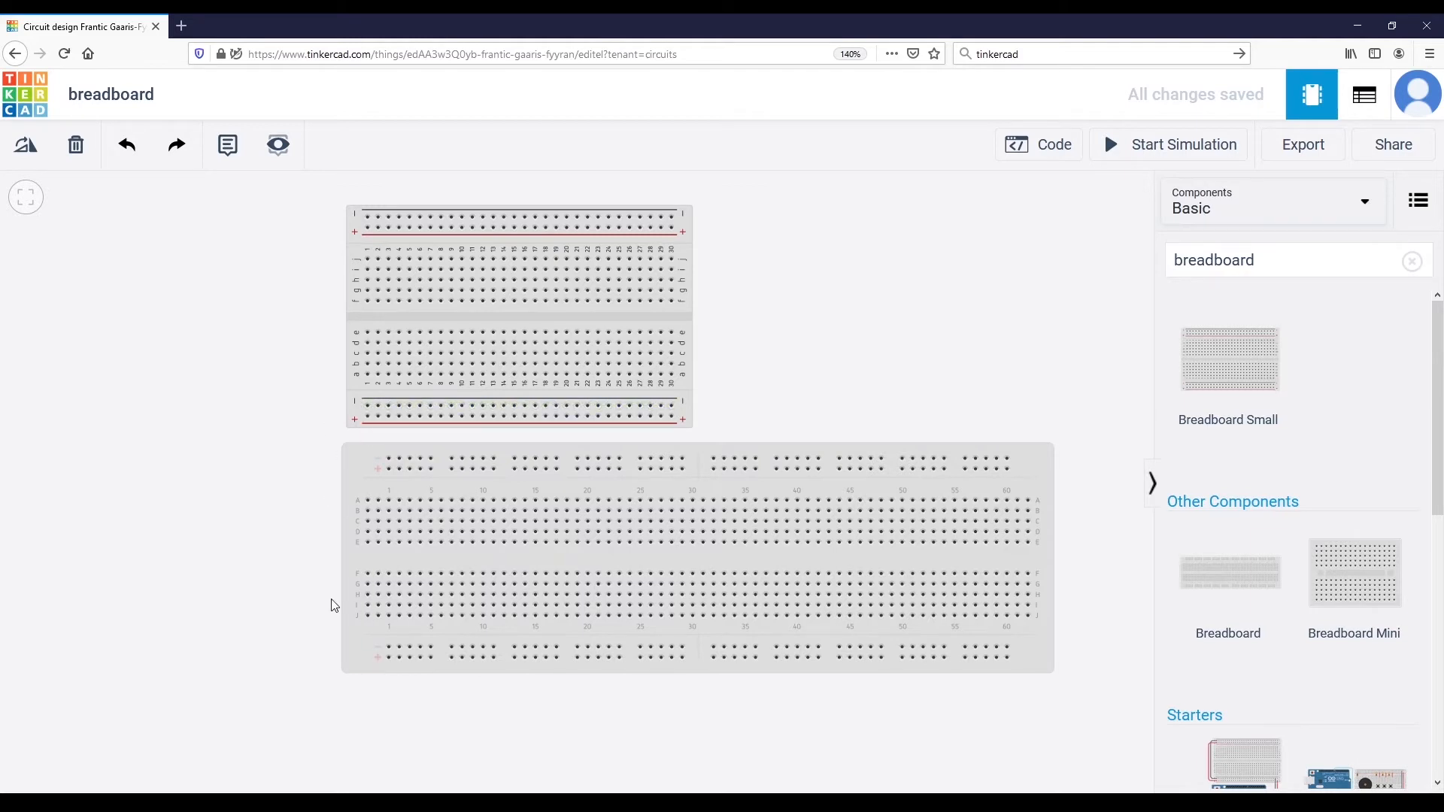
mouse_move(395, 654)
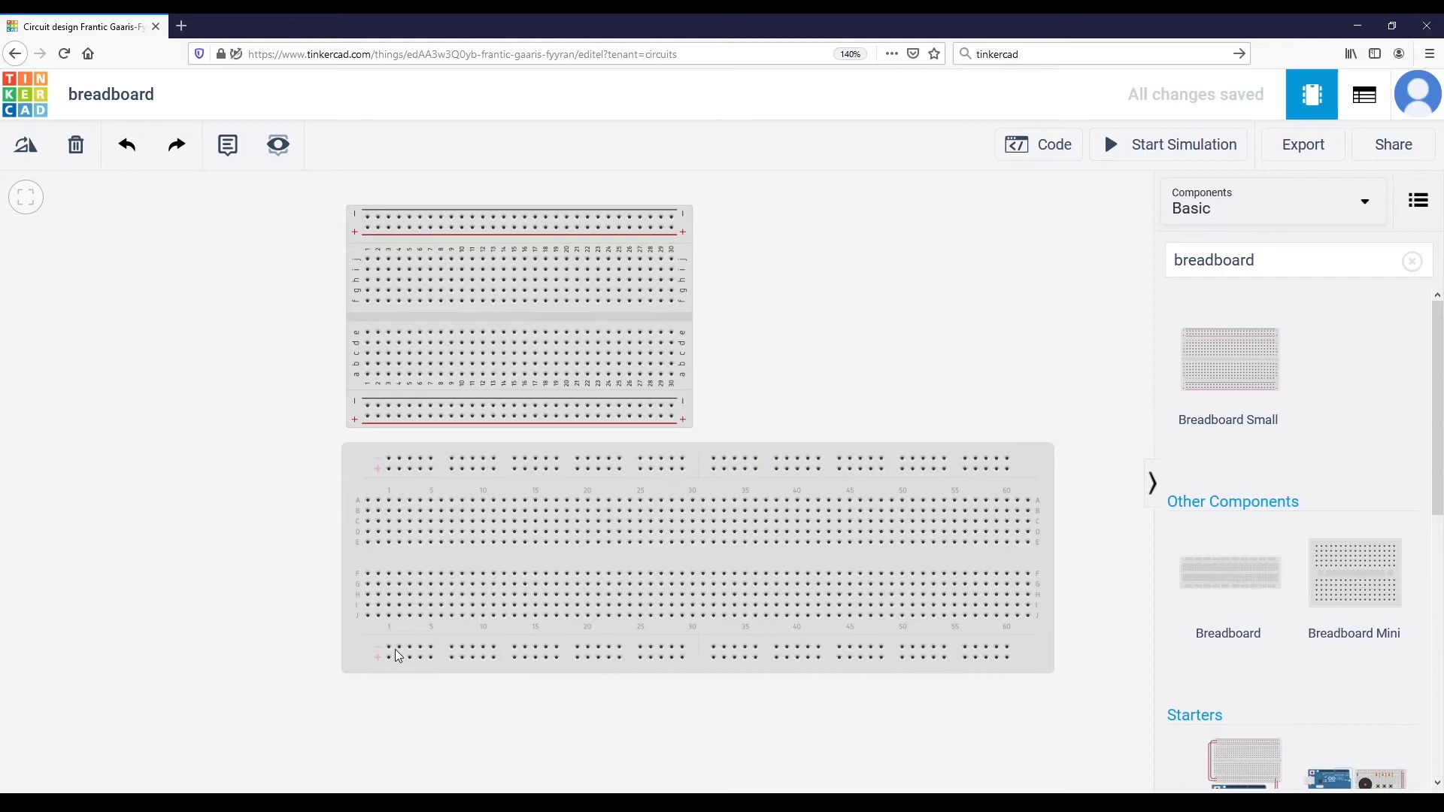
mouse_move(376, 668)
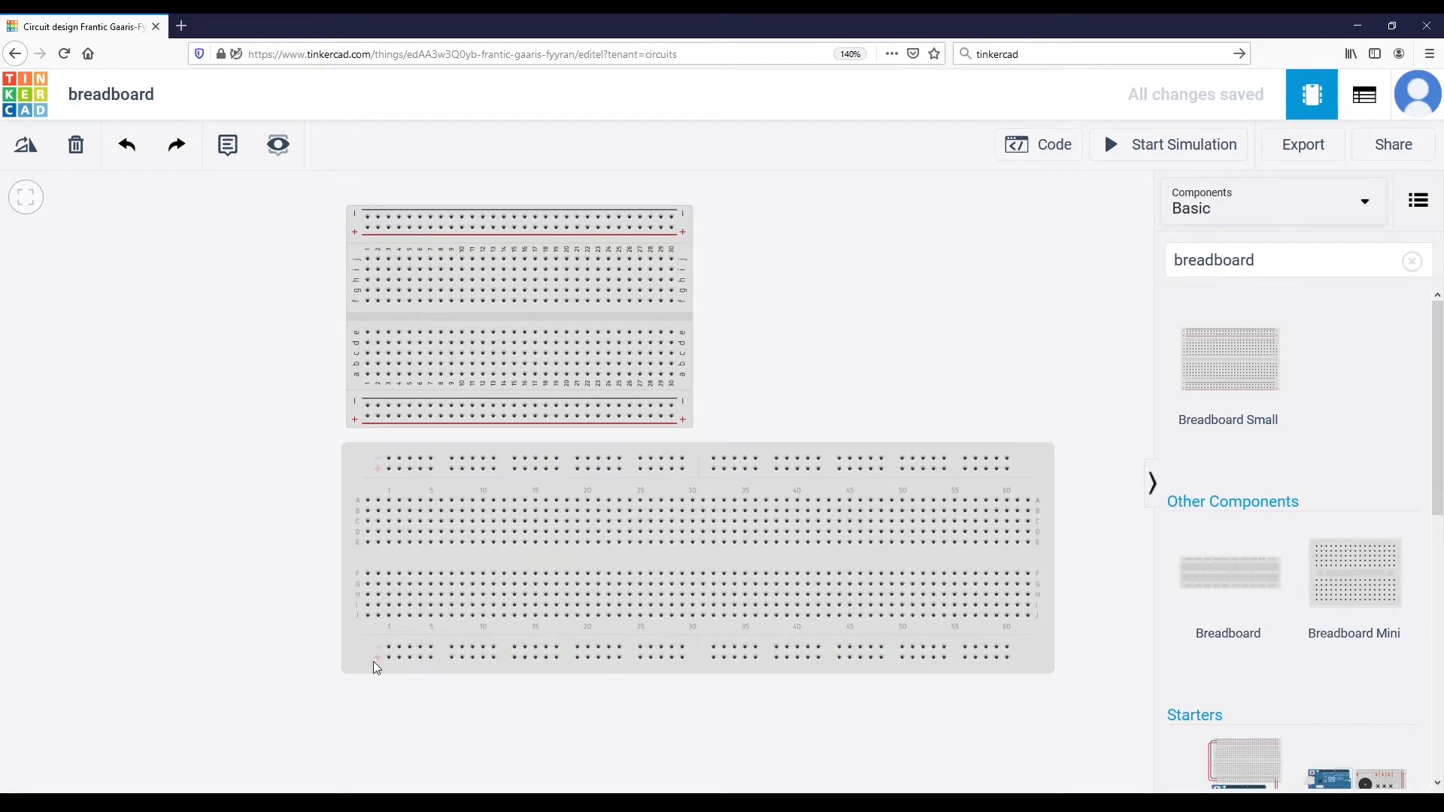
mouse_move(380, 667)
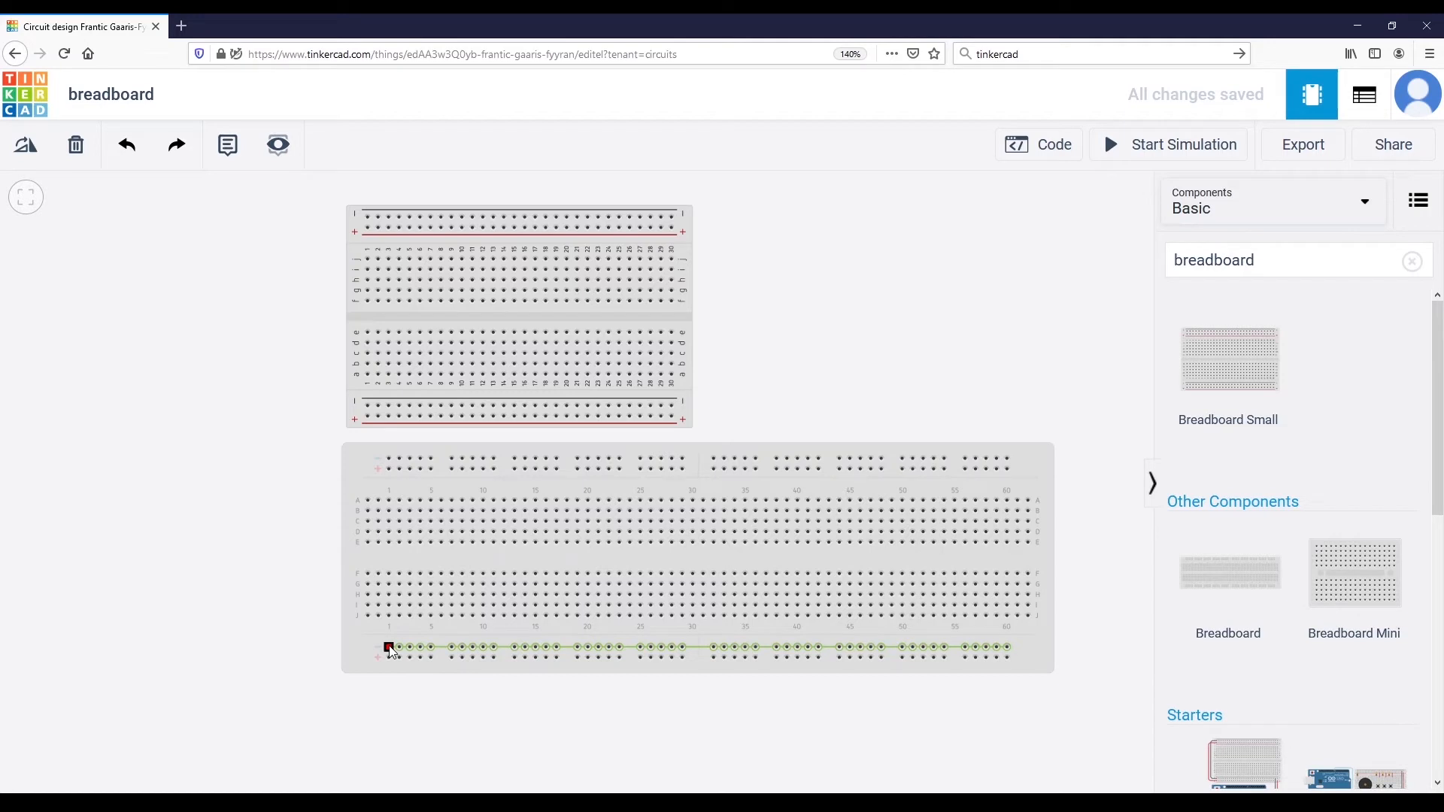
mouse_move(391, 651)
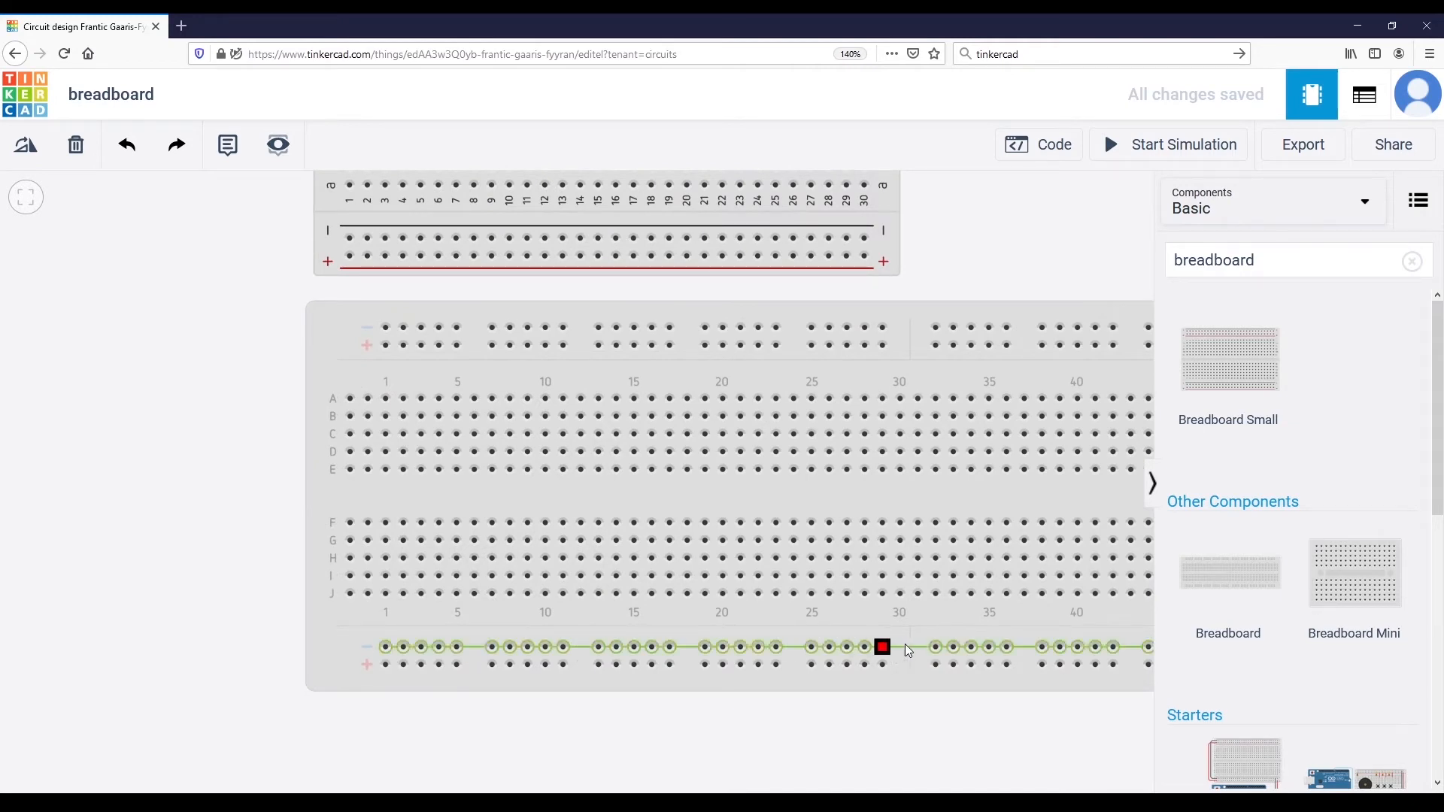
left_click_drag(881, 647, 438, 647)
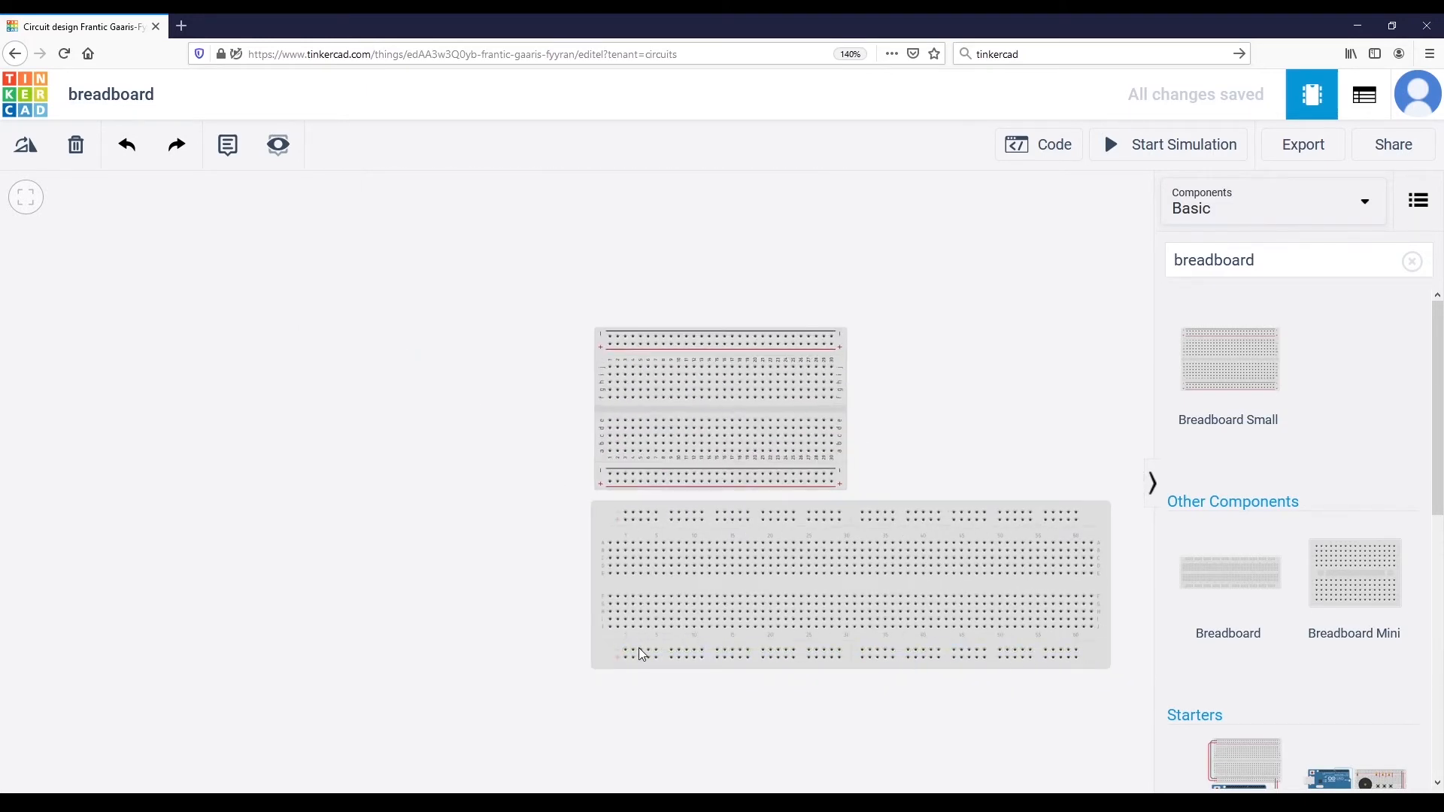
left_click(640, 651)
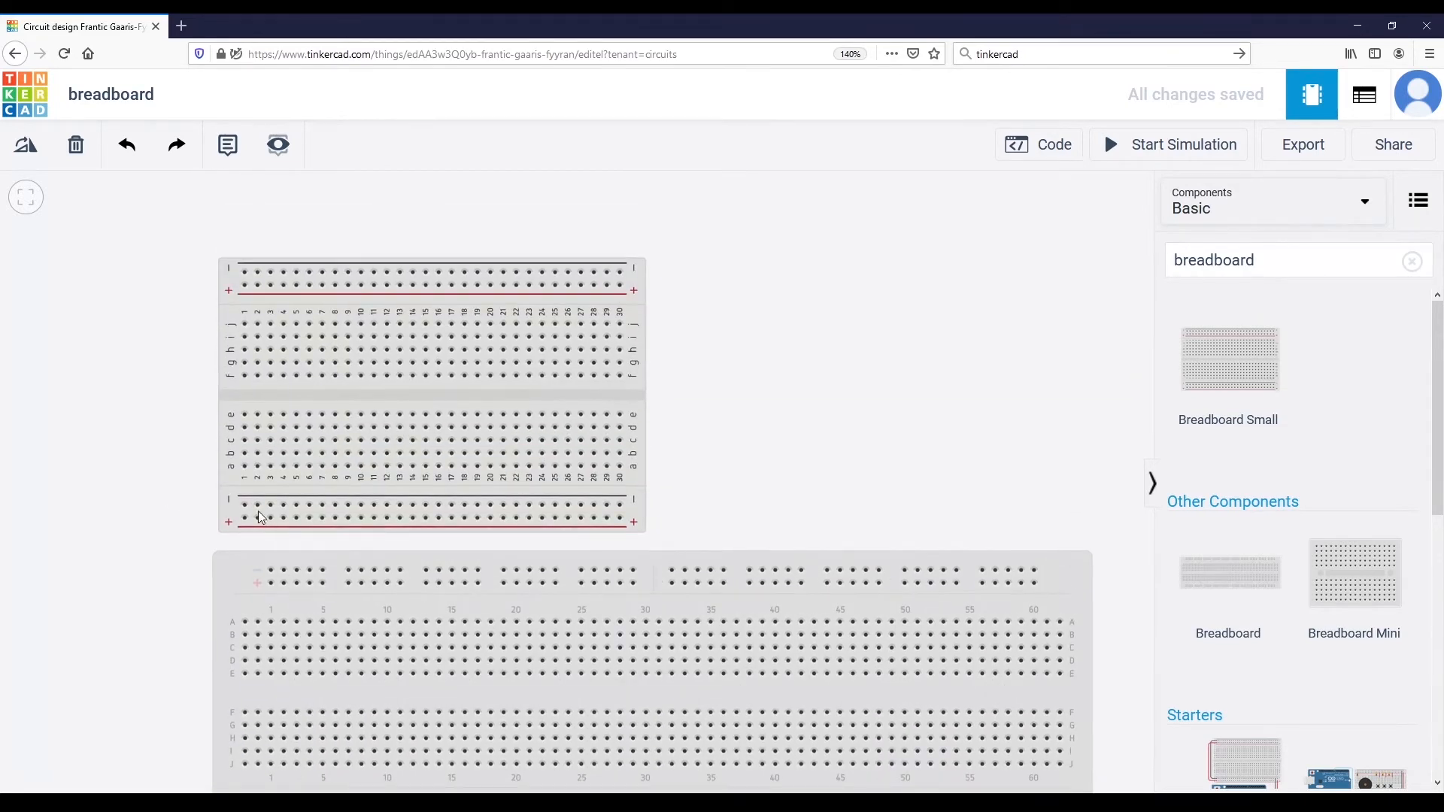
left_click(246, 519)
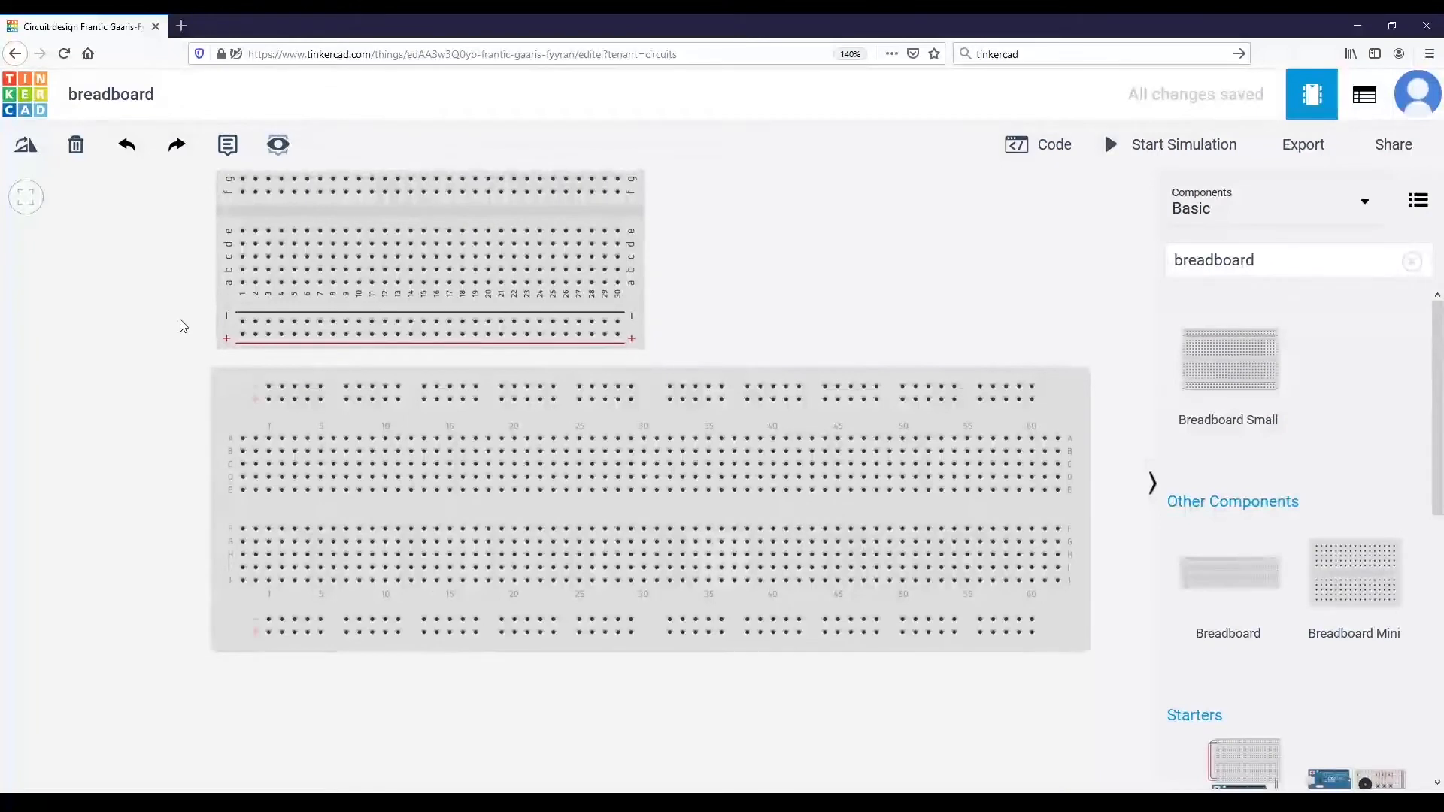
left_click(319, 568)
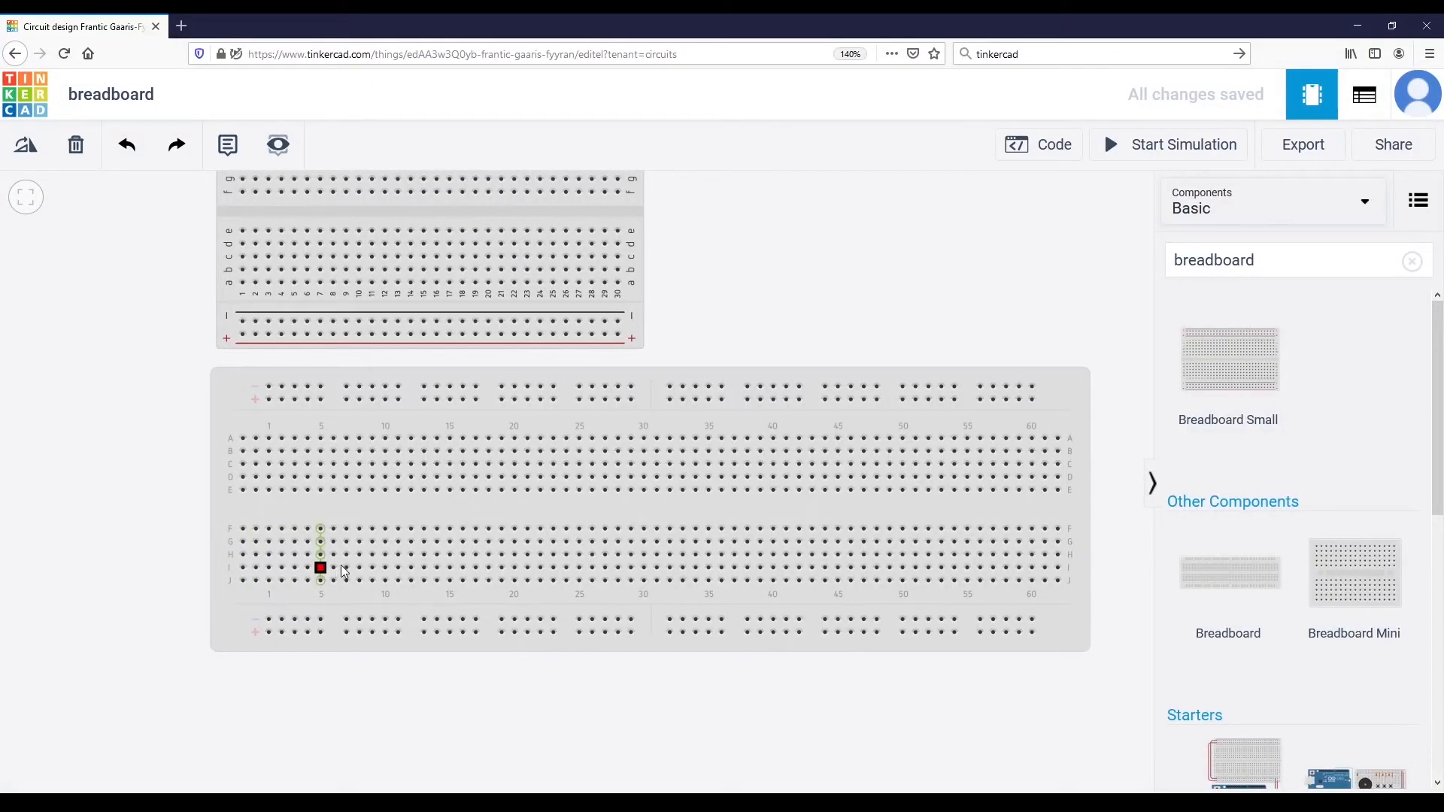
left_click_drag(319, 567, 243, 542)
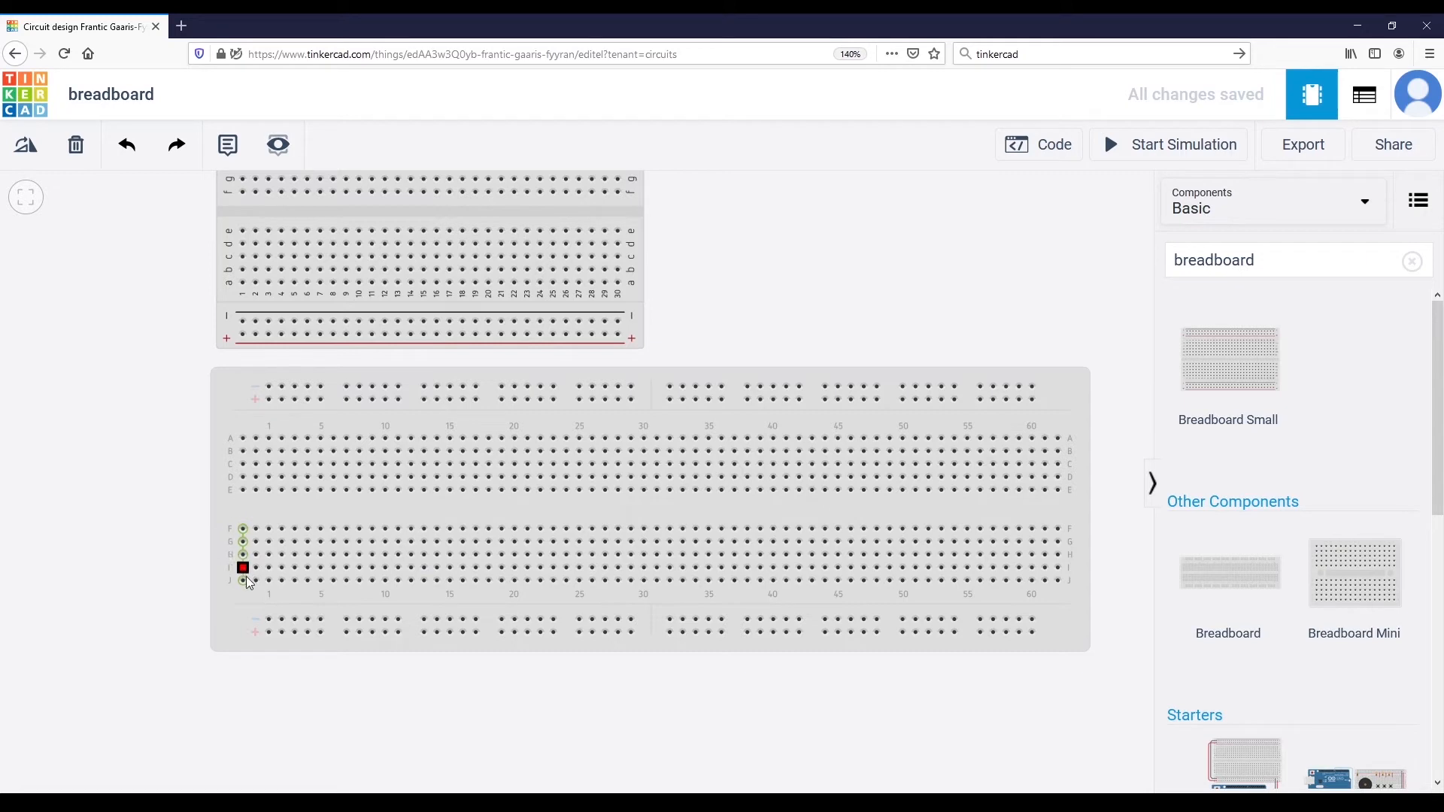
left_click_drag(244, 568, 244, 528)
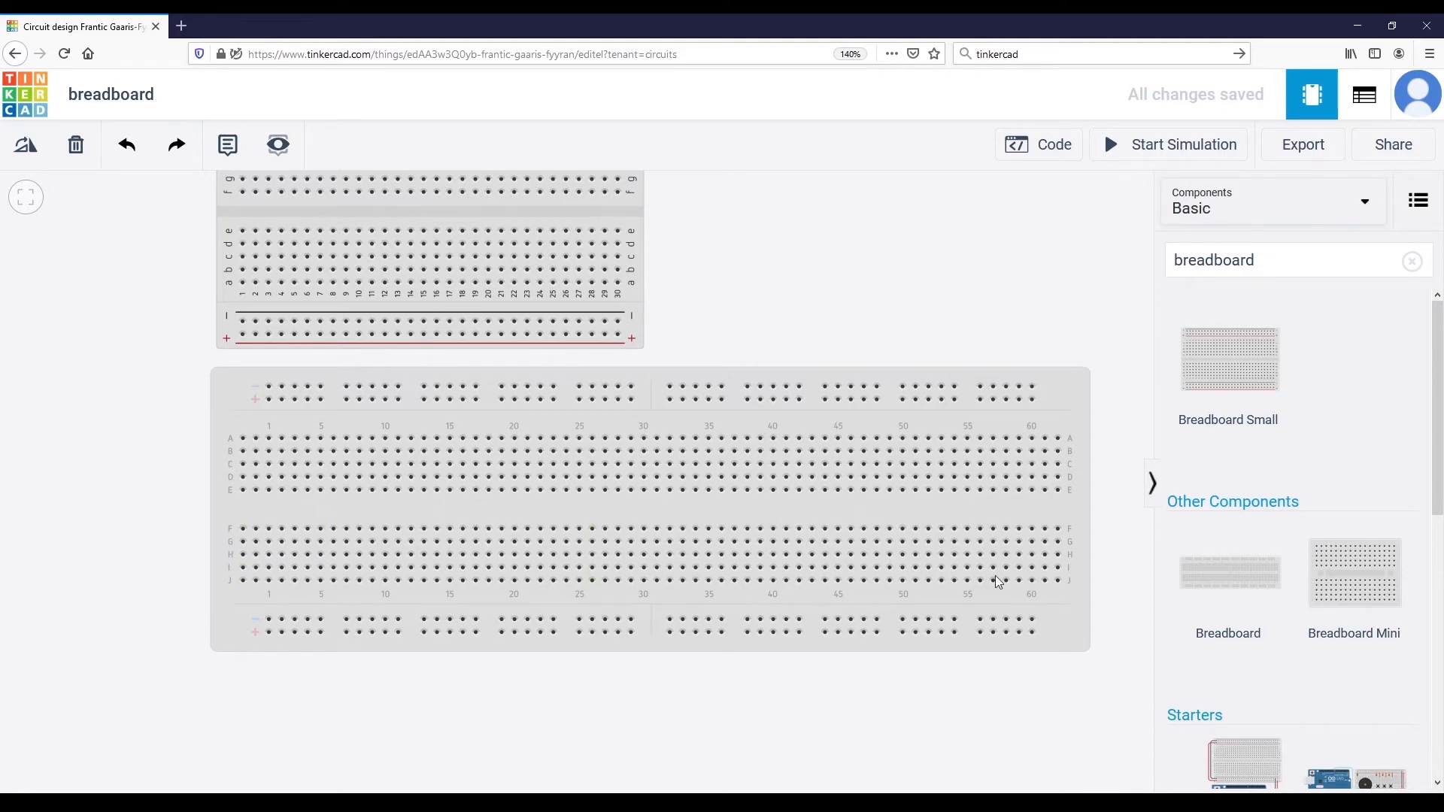
mouse_move(1074, 542)
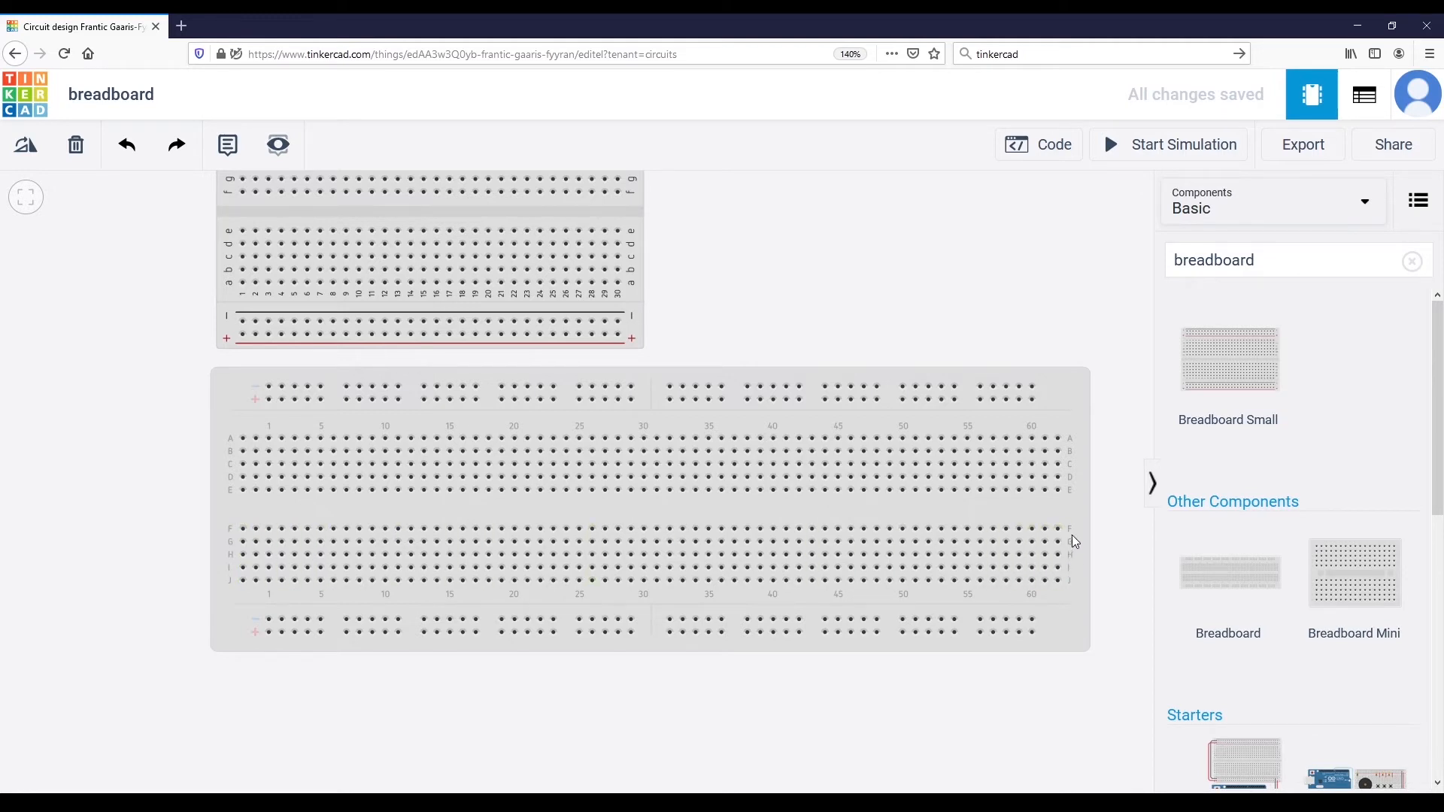
left_click(281, 528)
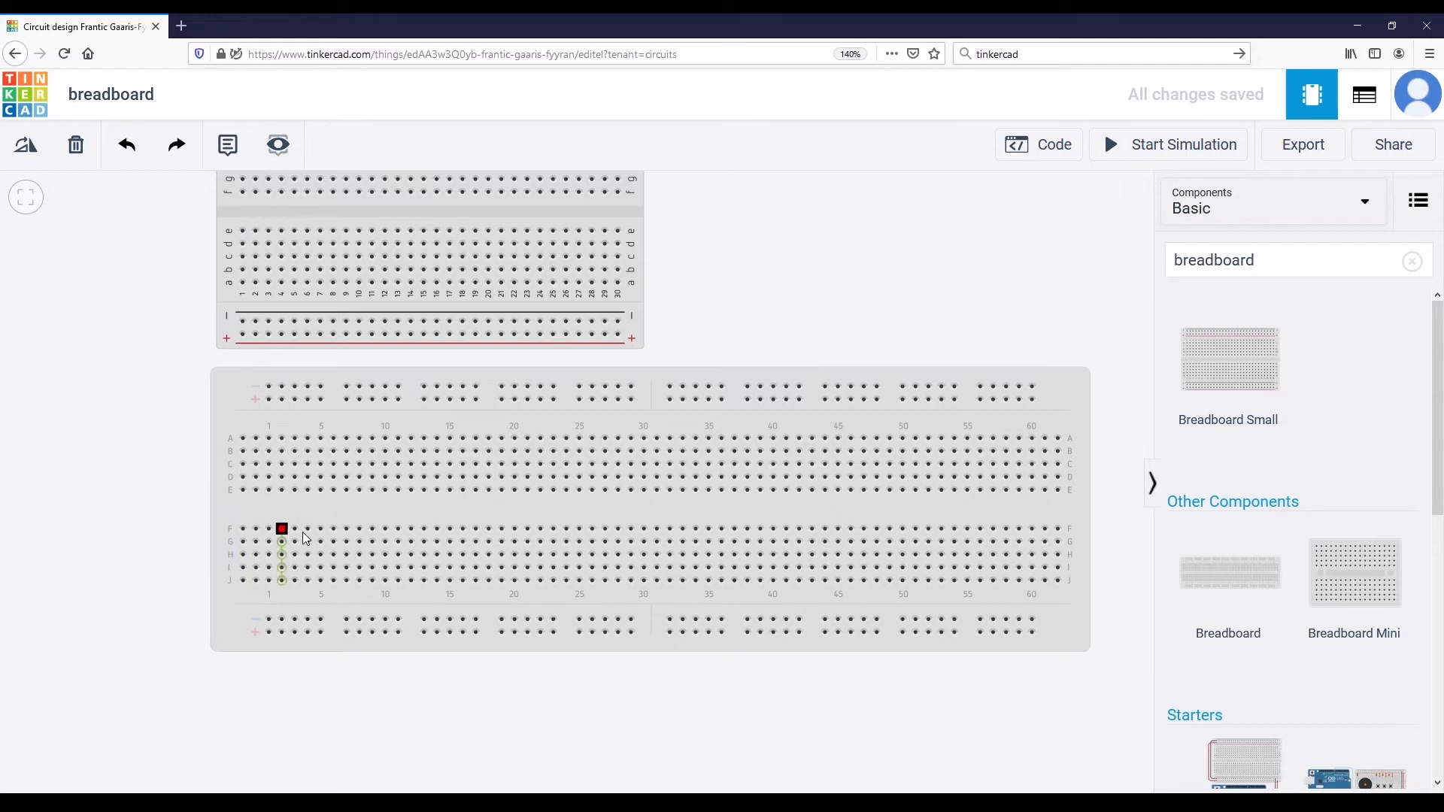
left_click_drag(281, 528, 242, 528)
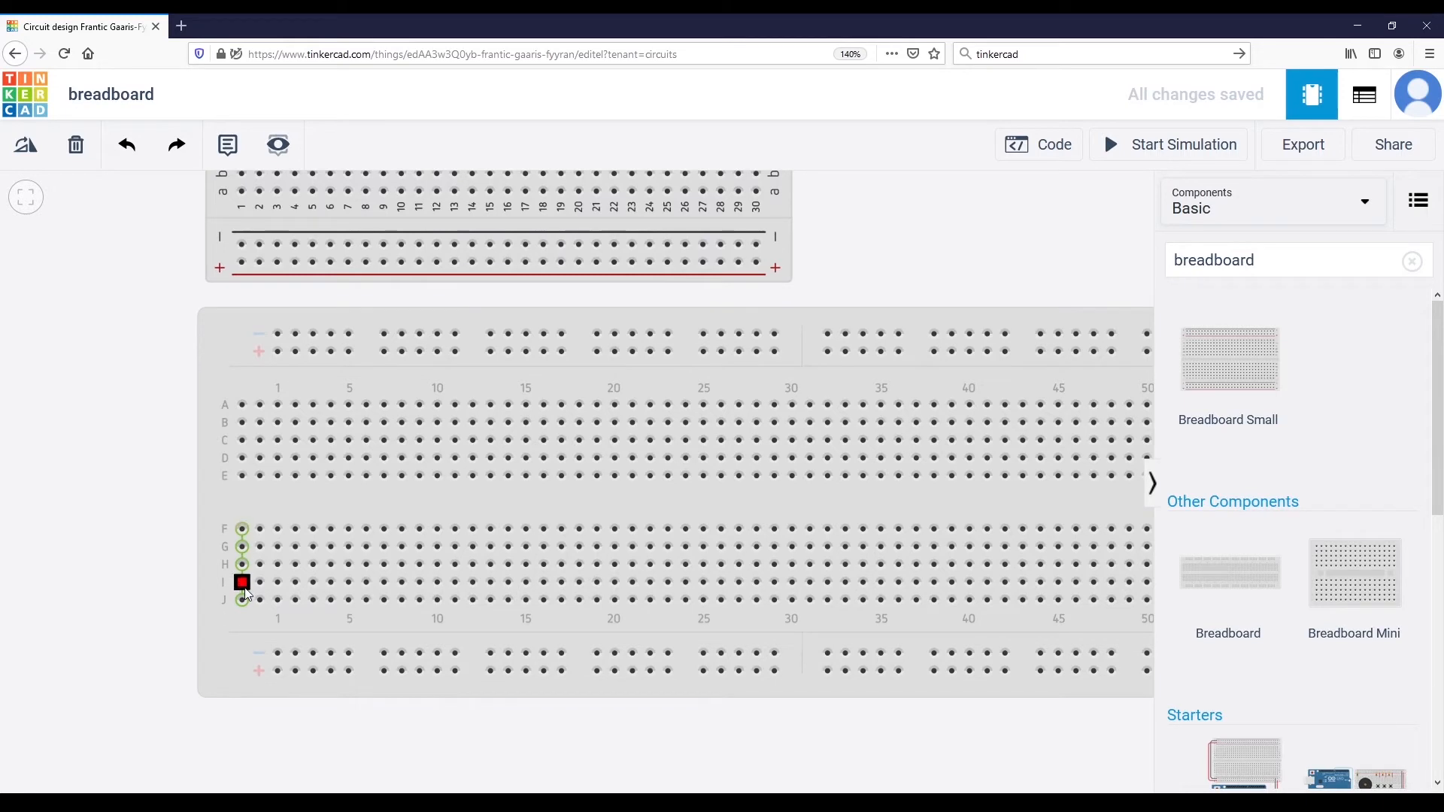
left_click_drag(242, 581, 243, 546)
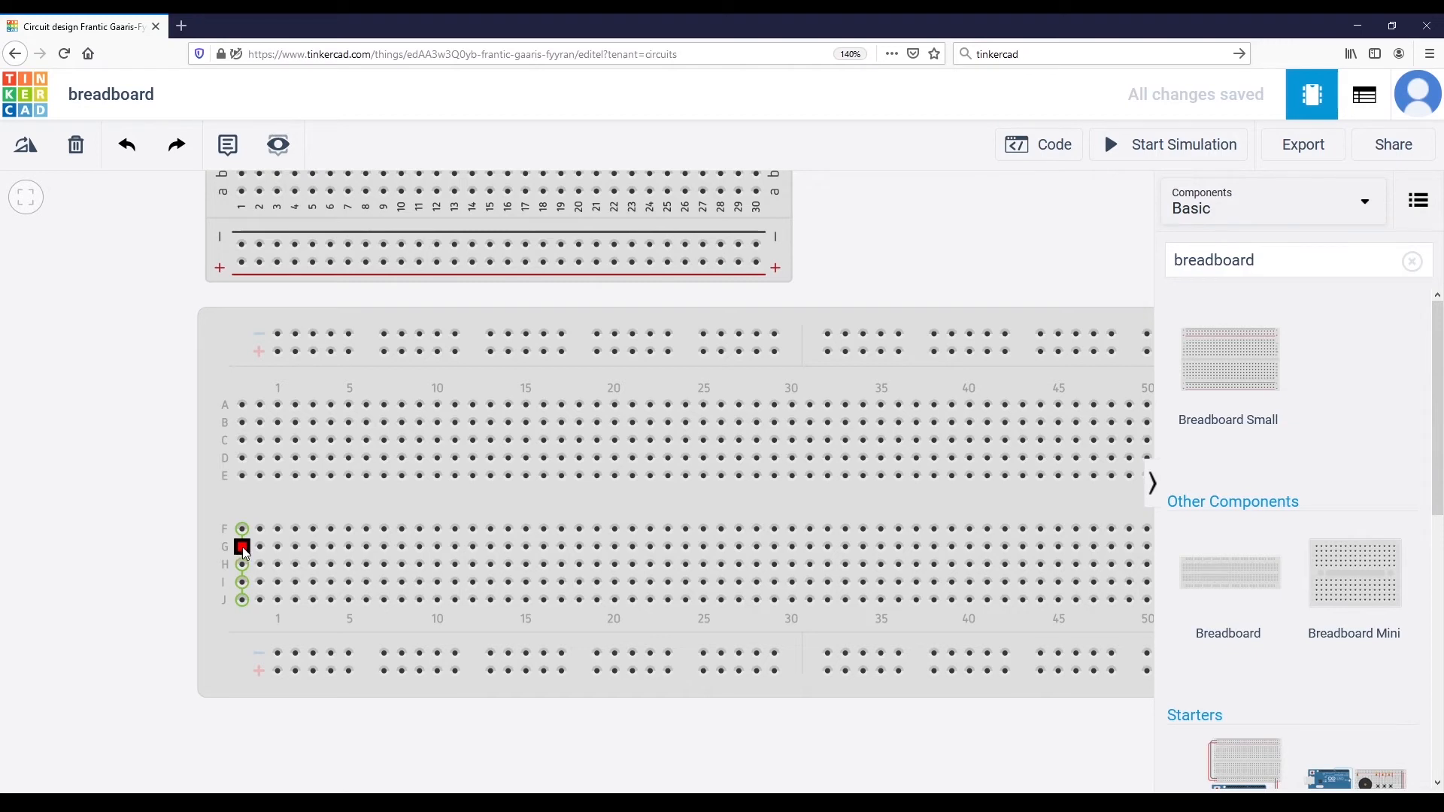
left_click_drag(242, 546, 419, 546)
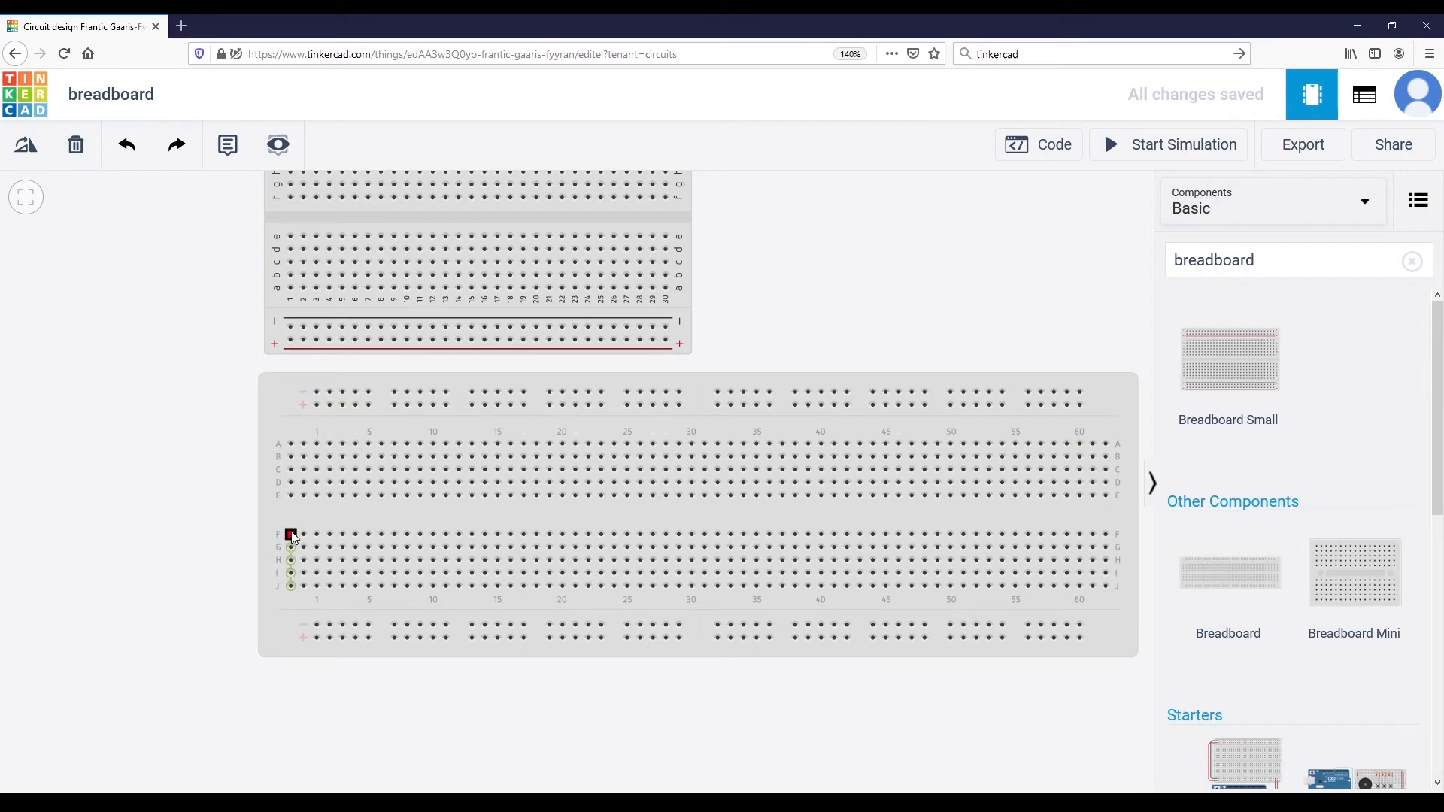
mouse_move(295, 483)
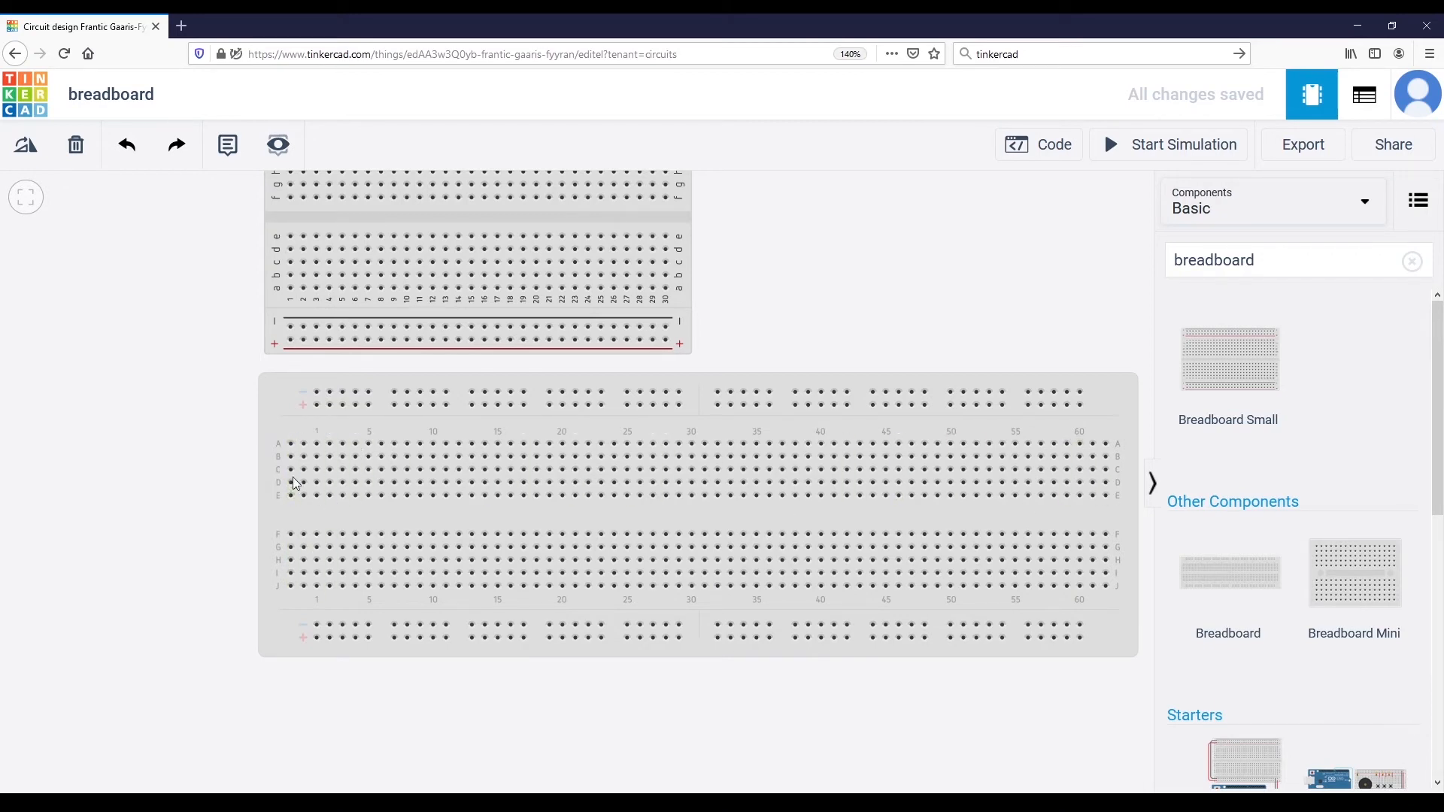
left_click(290, 496)
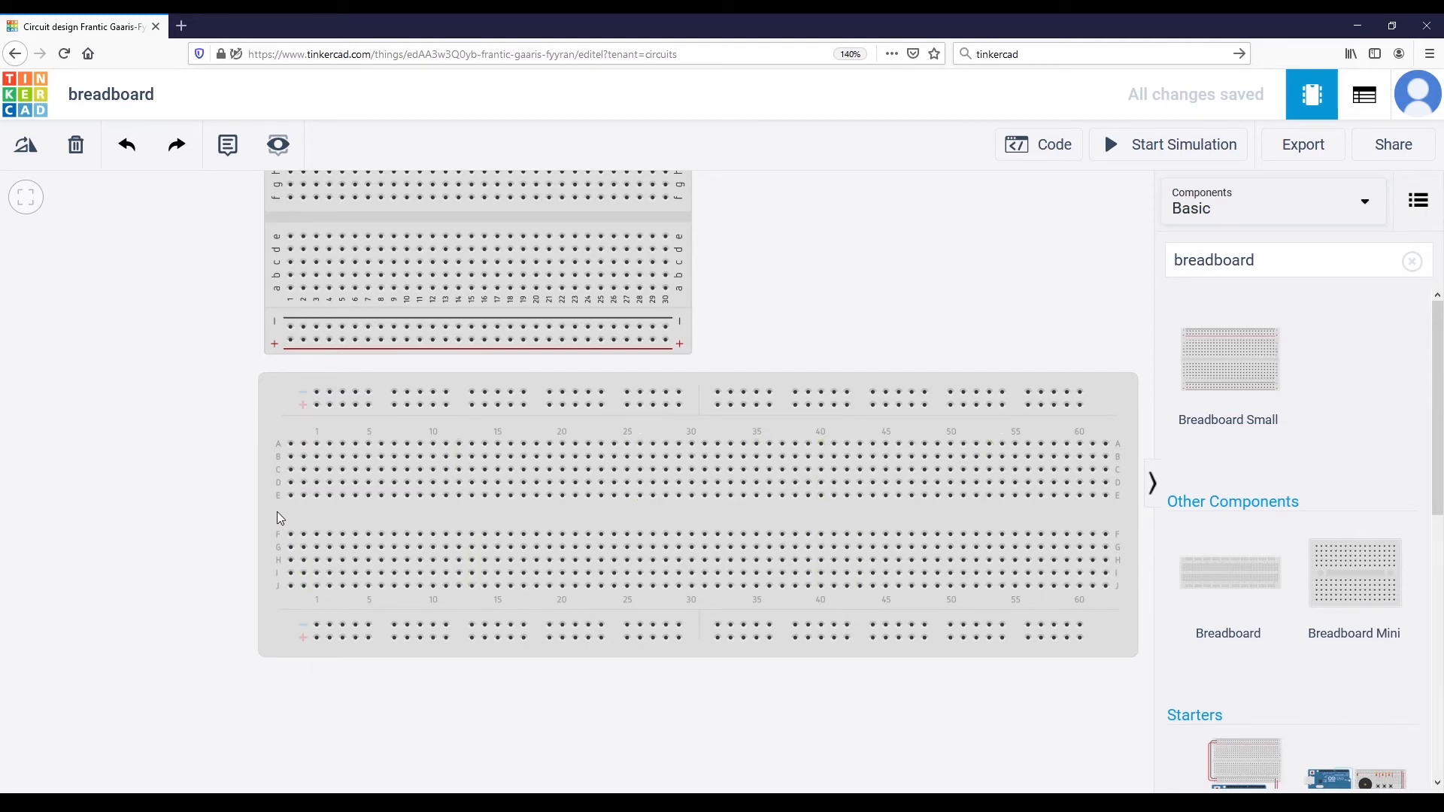
mouse_move(287, 516)
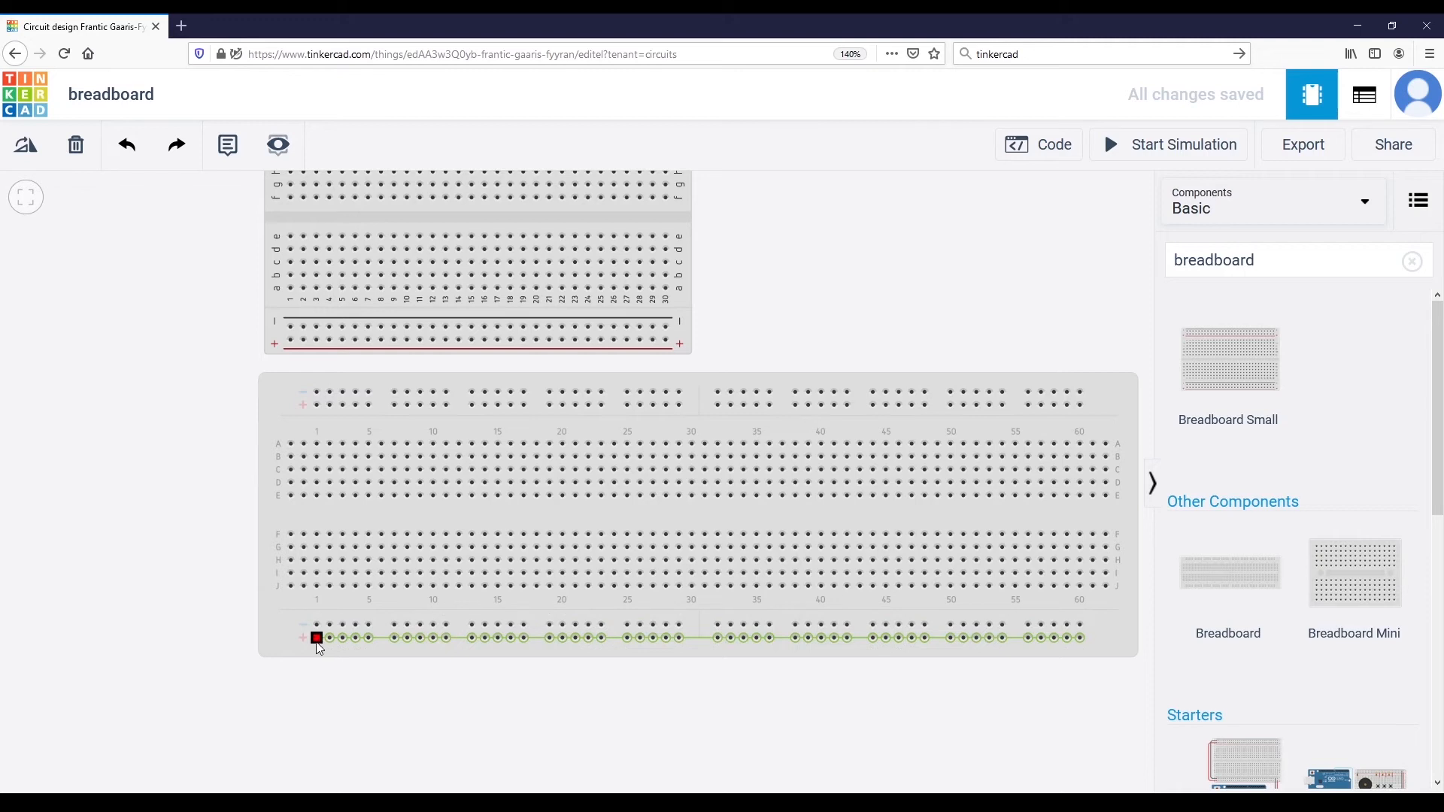
left_click_drag(317, 638, 330, 560)
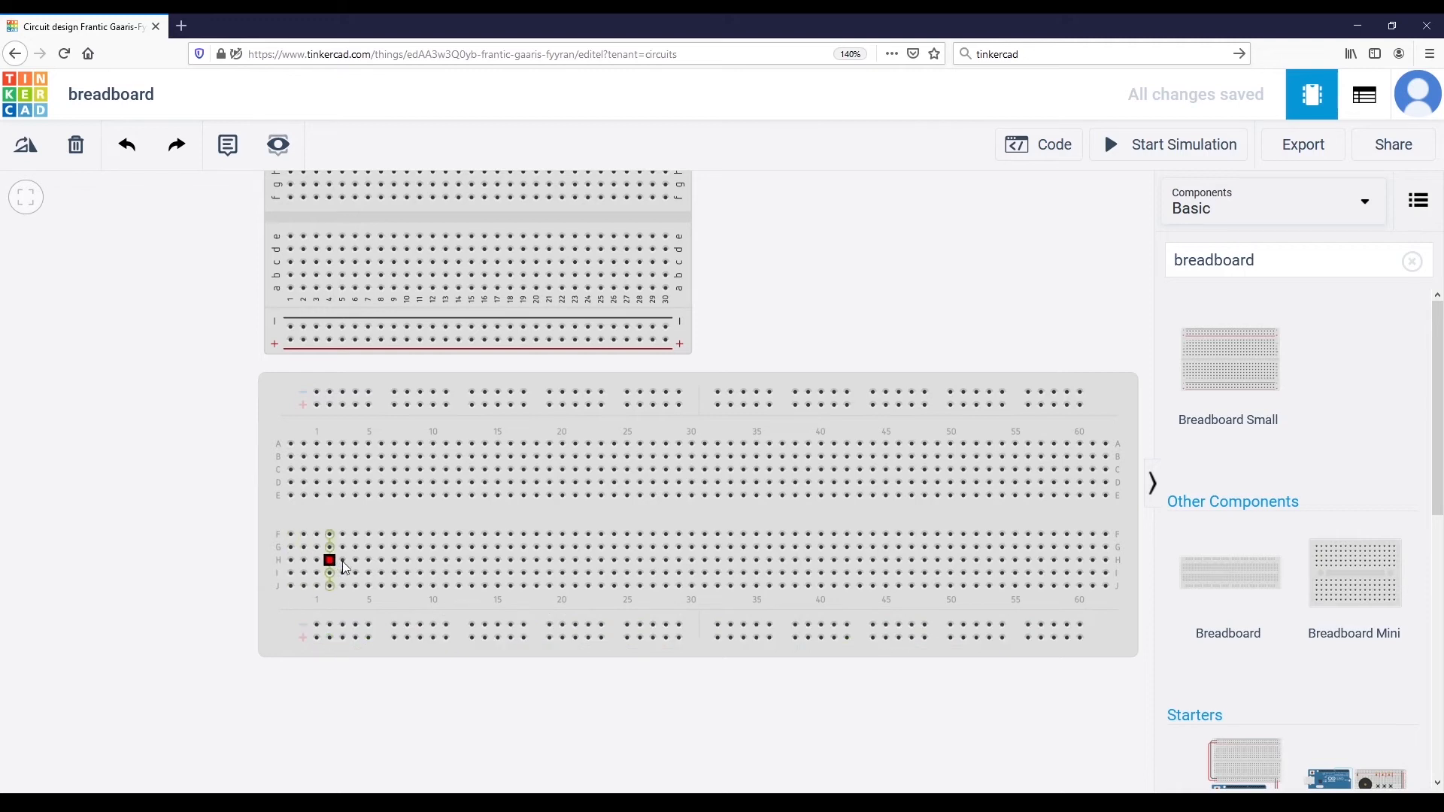
left_click_drag(329, 561, 872, 561)
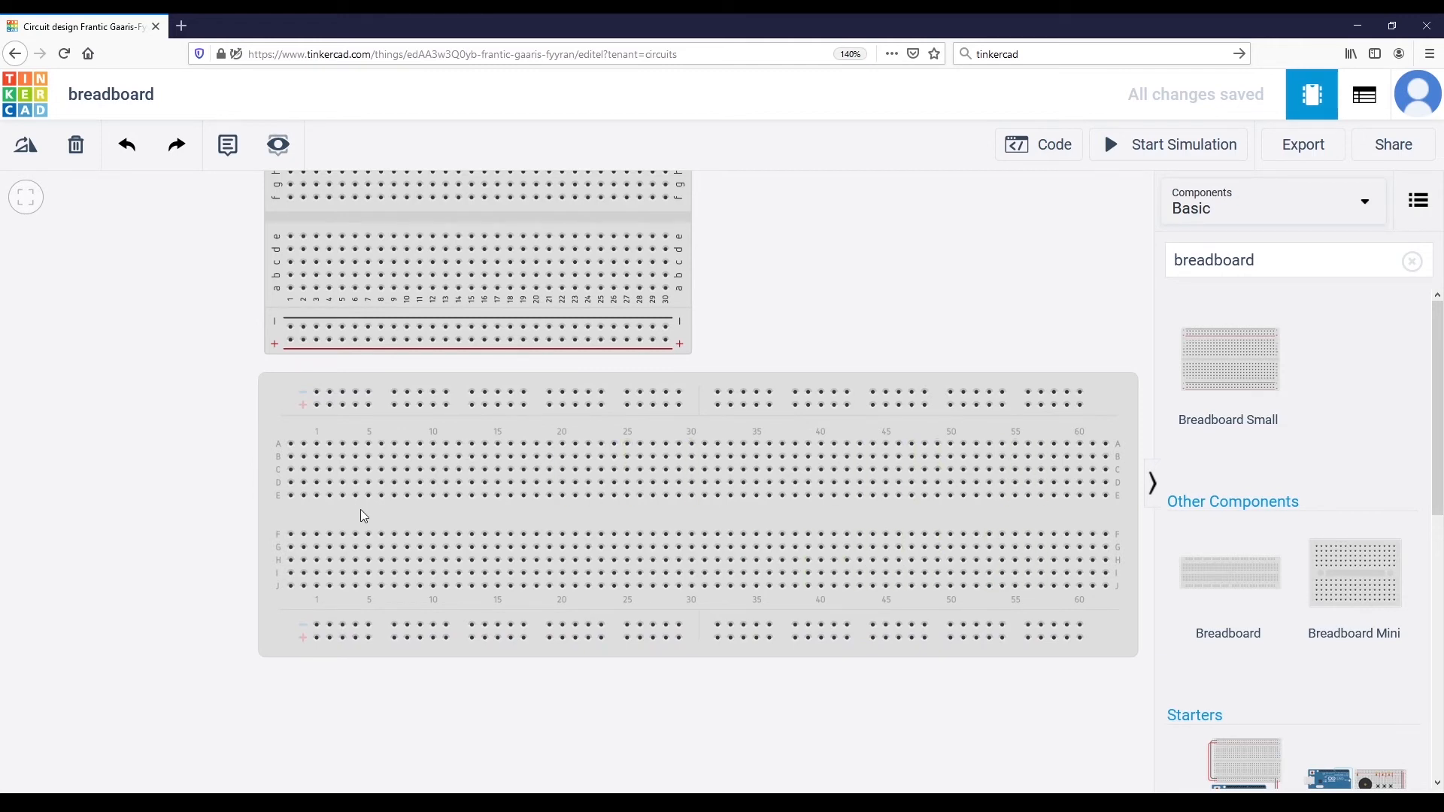
mouse_move(1213, 287)
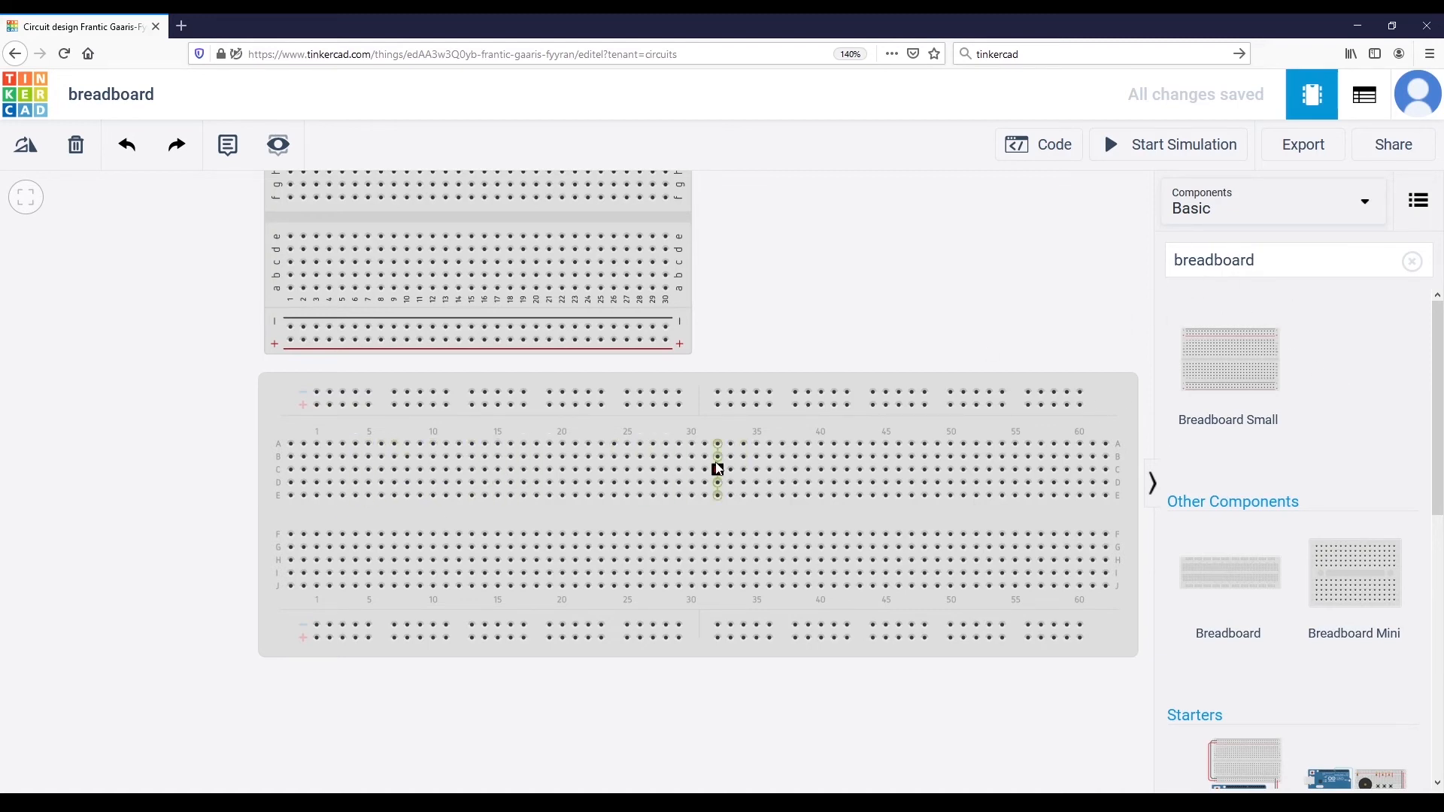
left_click_drag(717, 469, 561, 469)
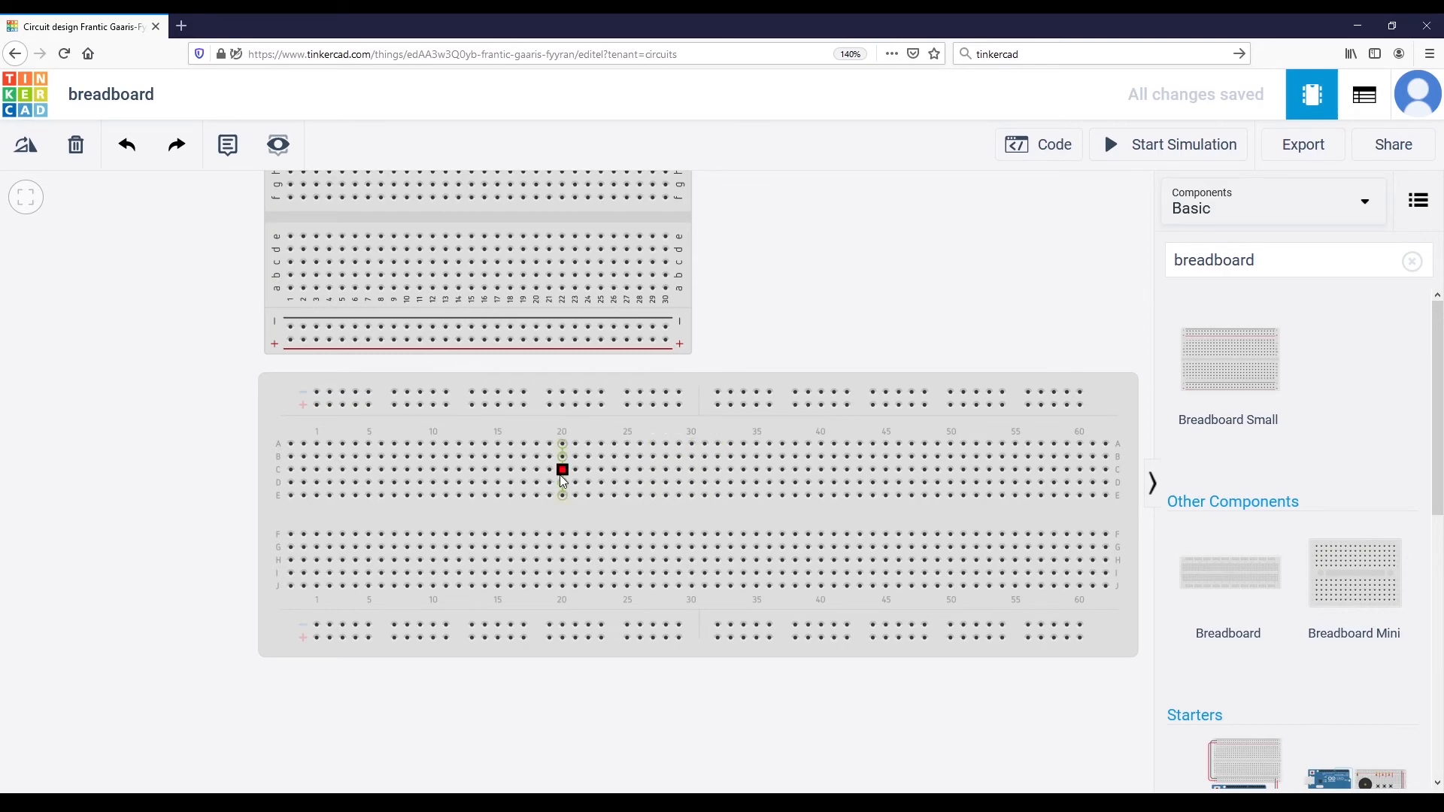